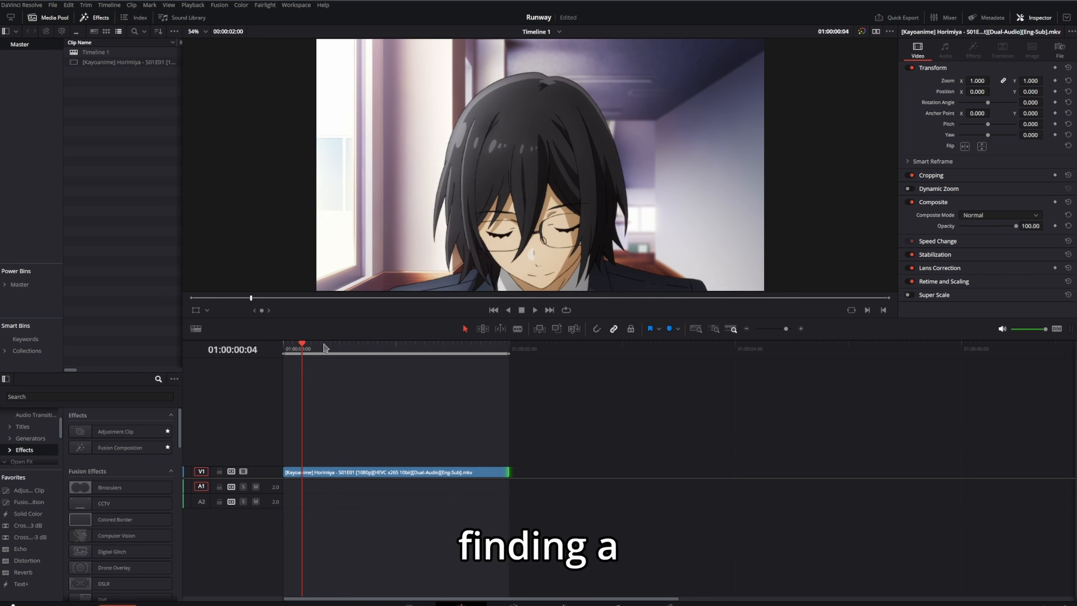
Trim the episode clip on Timeline 1 down and turn it into Compound Clip 1.
drag(302, 343, 444, 343)
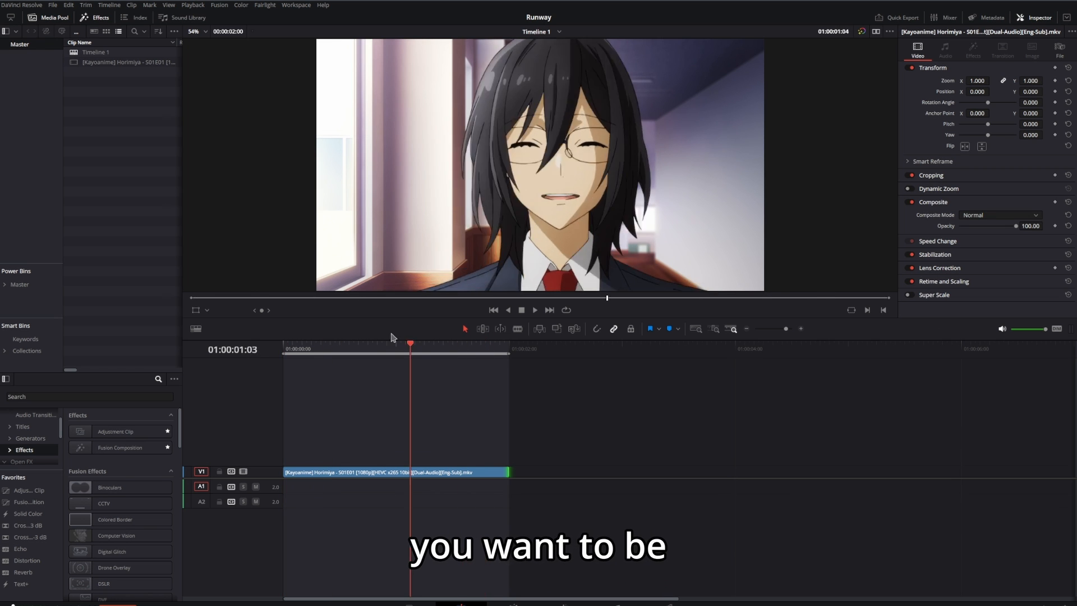
click(456, 343)
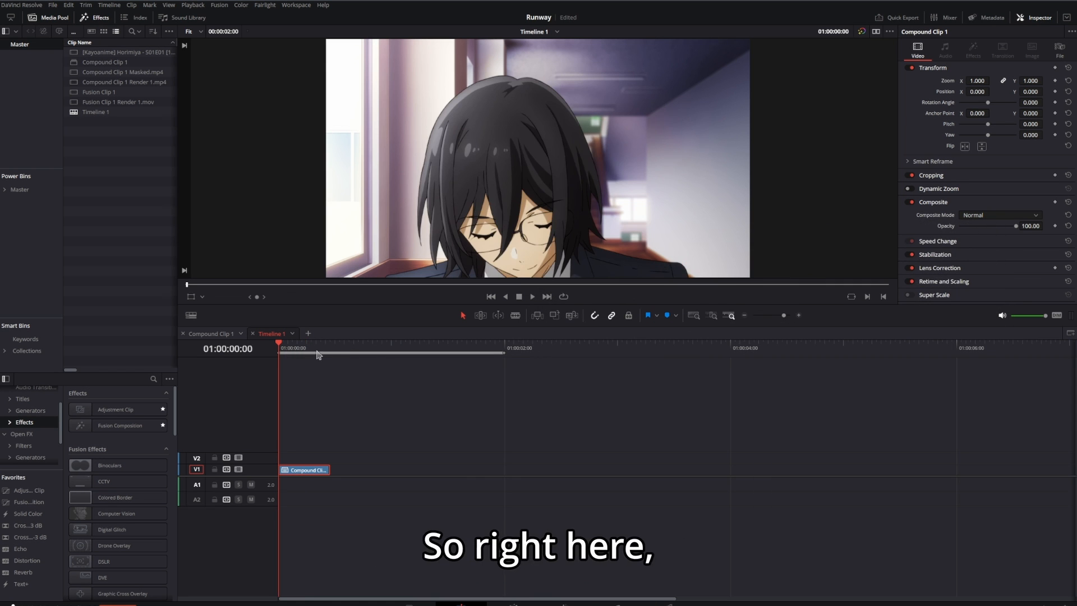
Render the compound clip in place as an MP4 using the H.264 codec.
right_click(304, 470)
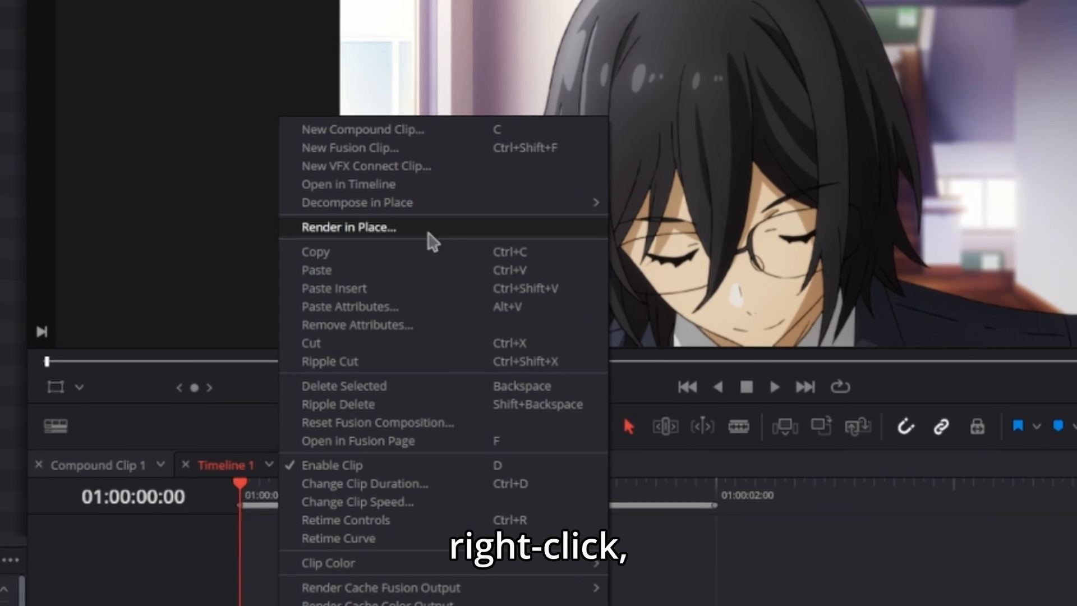
click(348, 226)
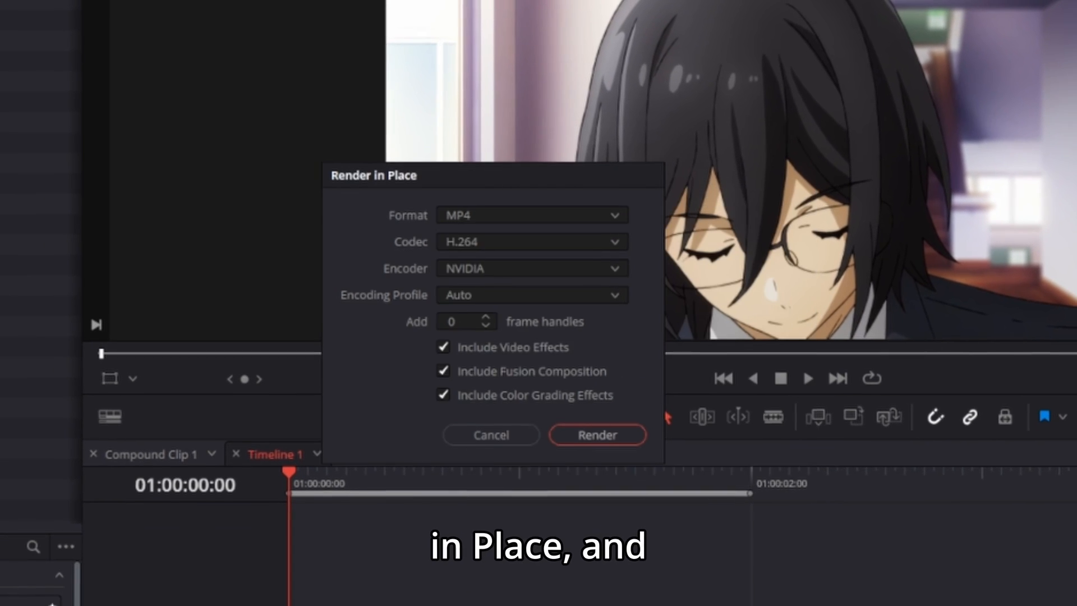
click(529, 241)
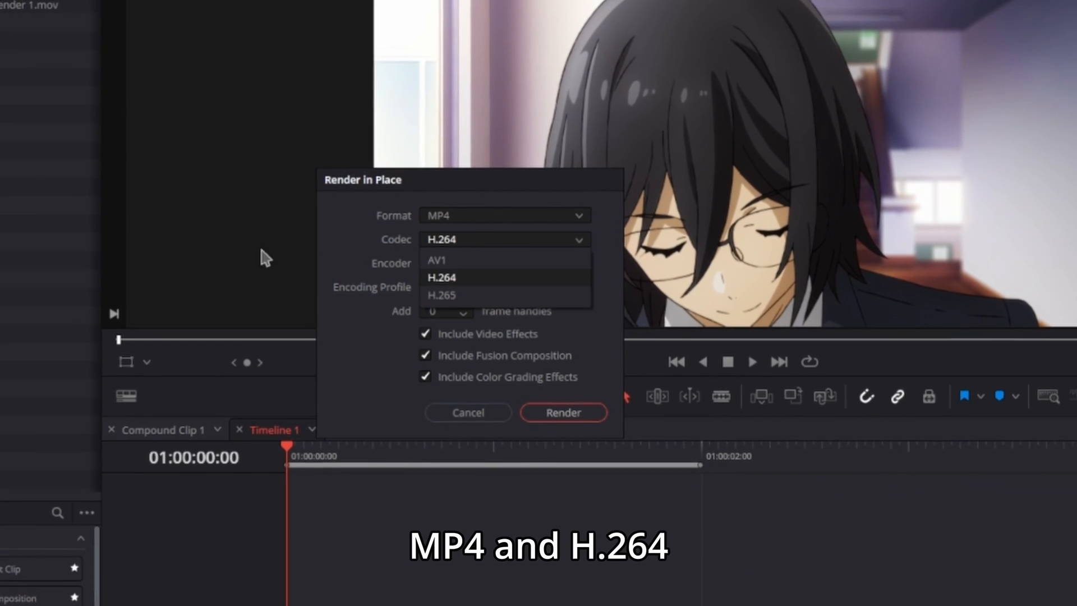
click(442, 276)
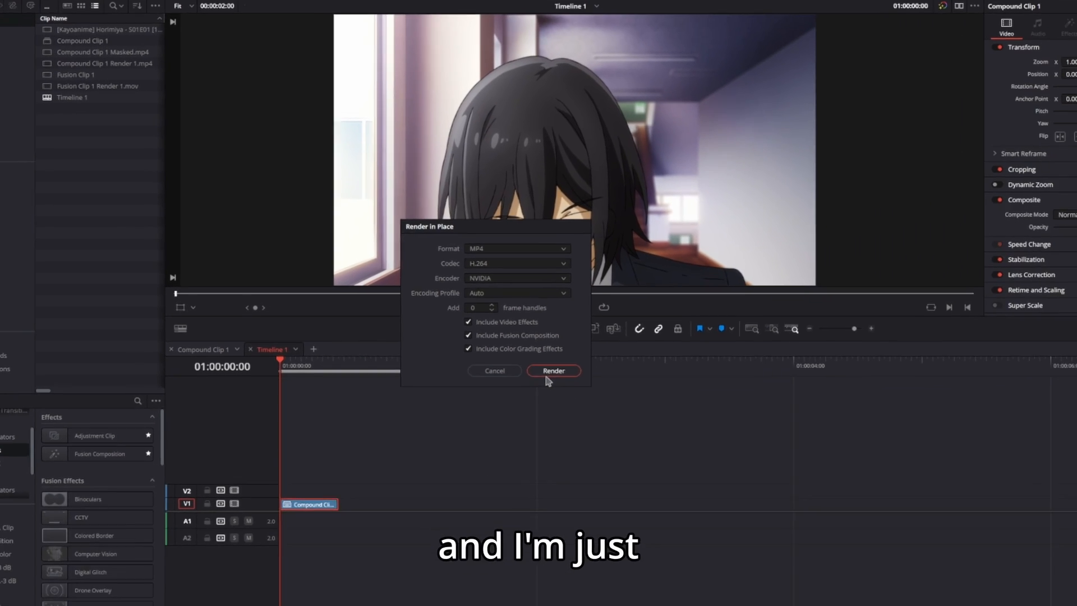
click(553, 371)
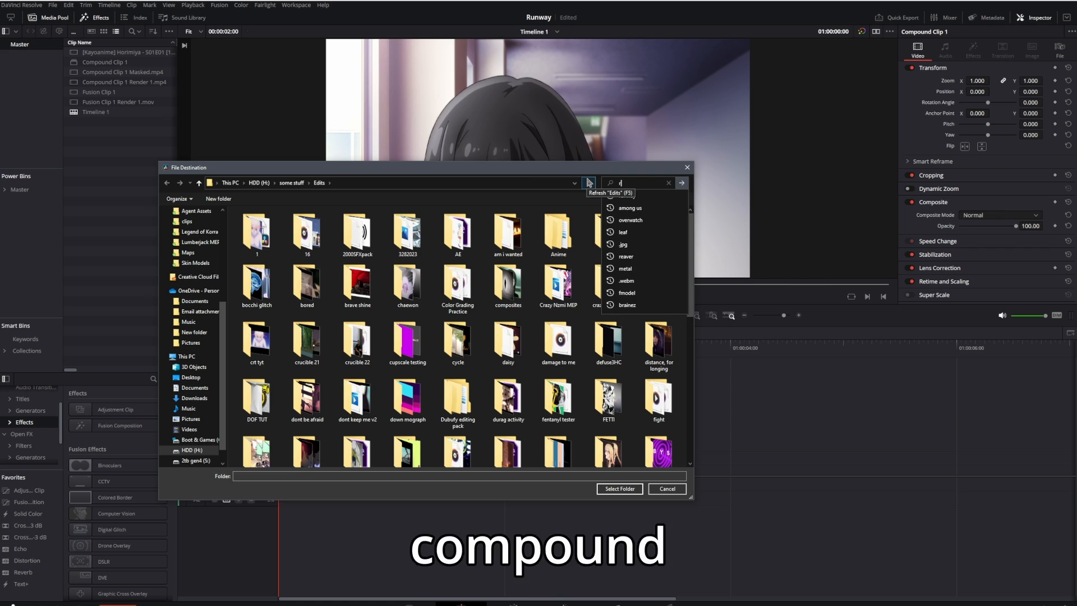
Save the rendered clip into the Runway Tutorial folder.
text(runway)
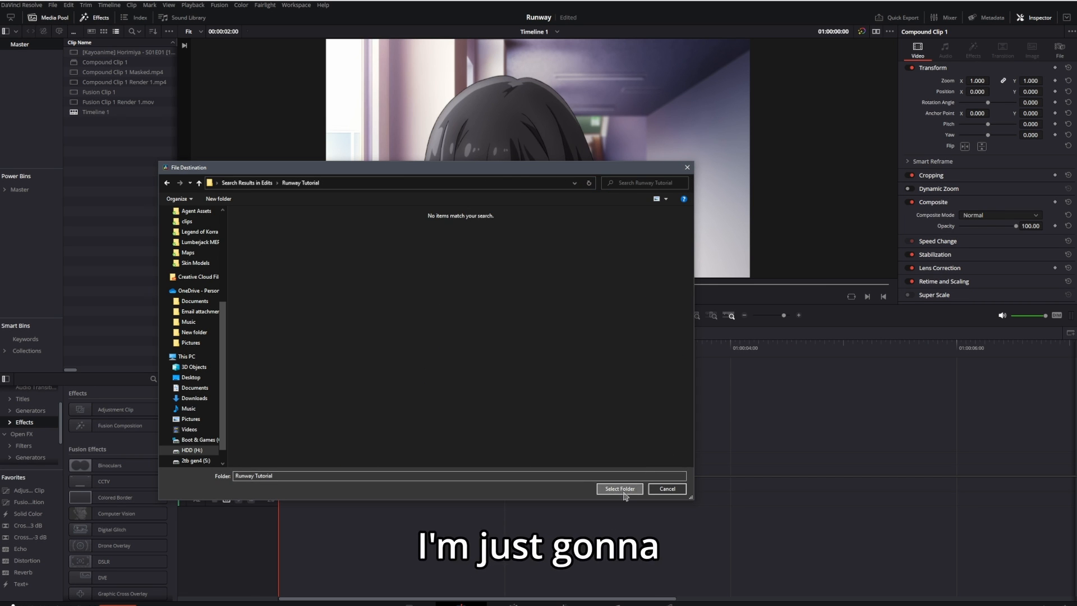
click(619, 488)
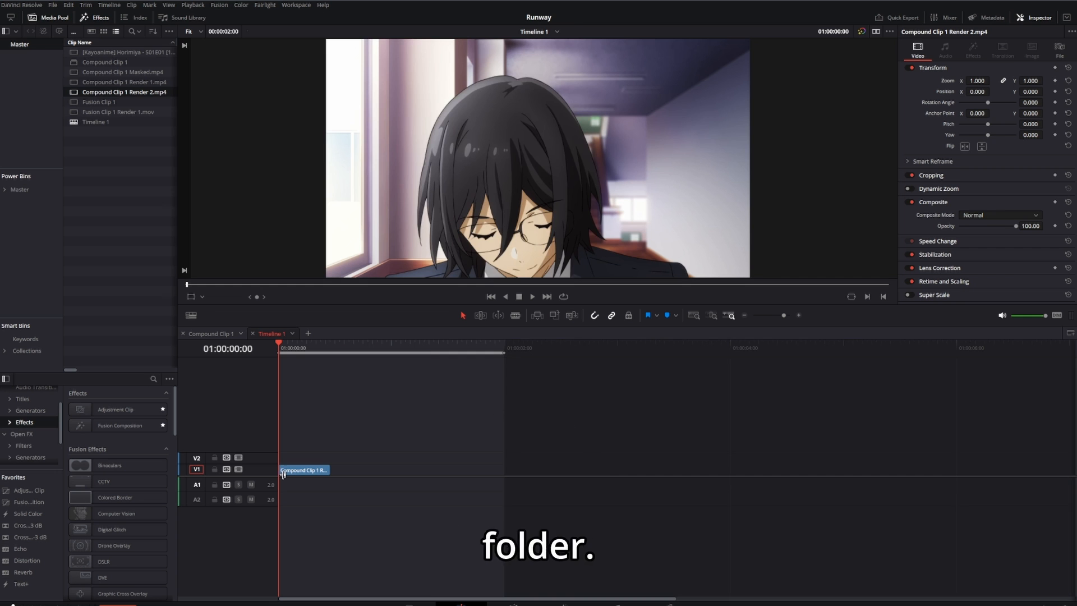
click(532, 296)
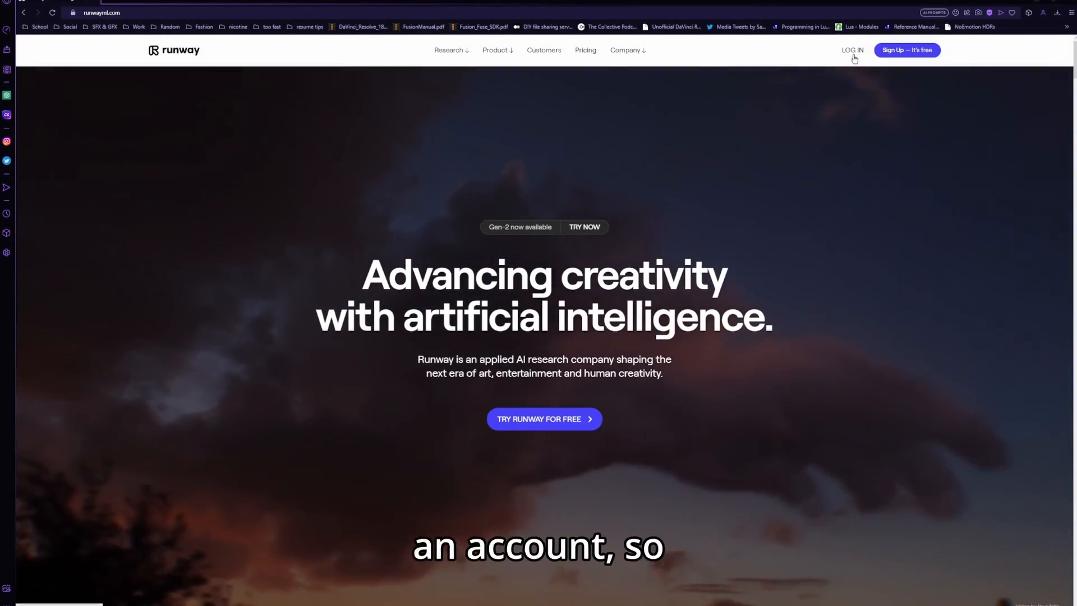
Log in to Runway and start a new untitled video editor project.
click(851, 49)
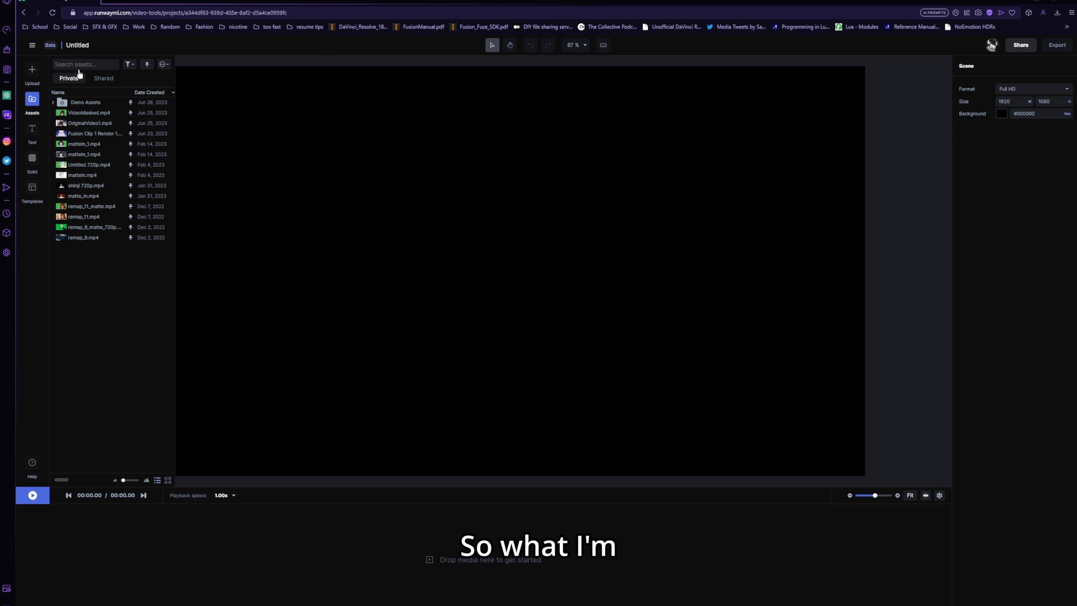
Upload Compound Clip 1 Render 1.mp4 from Runway Tutorial and hide the assets library.
click(32, 72)
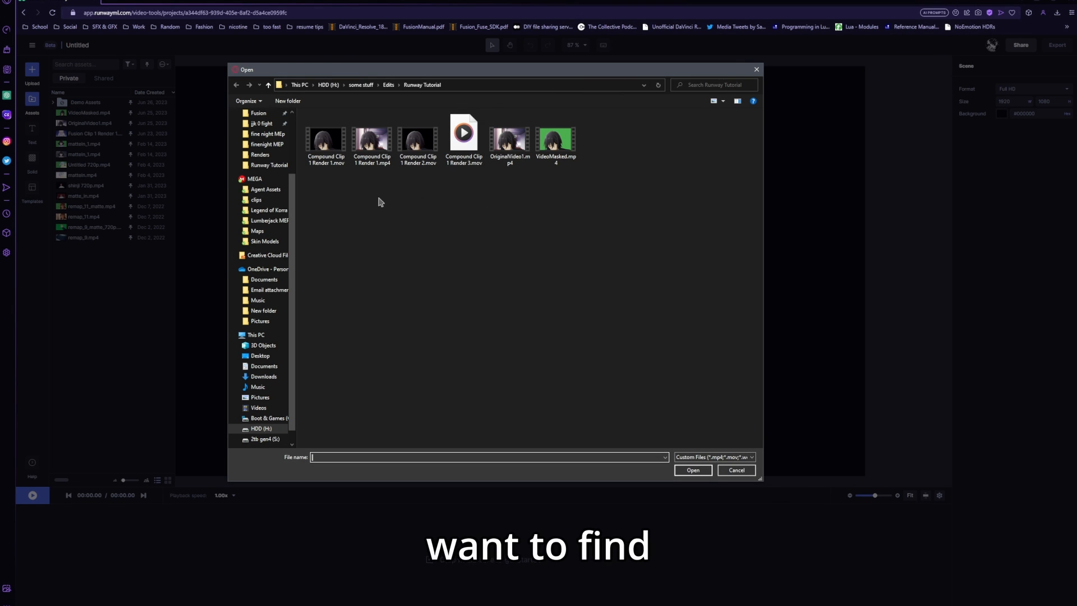
click(371, 138)
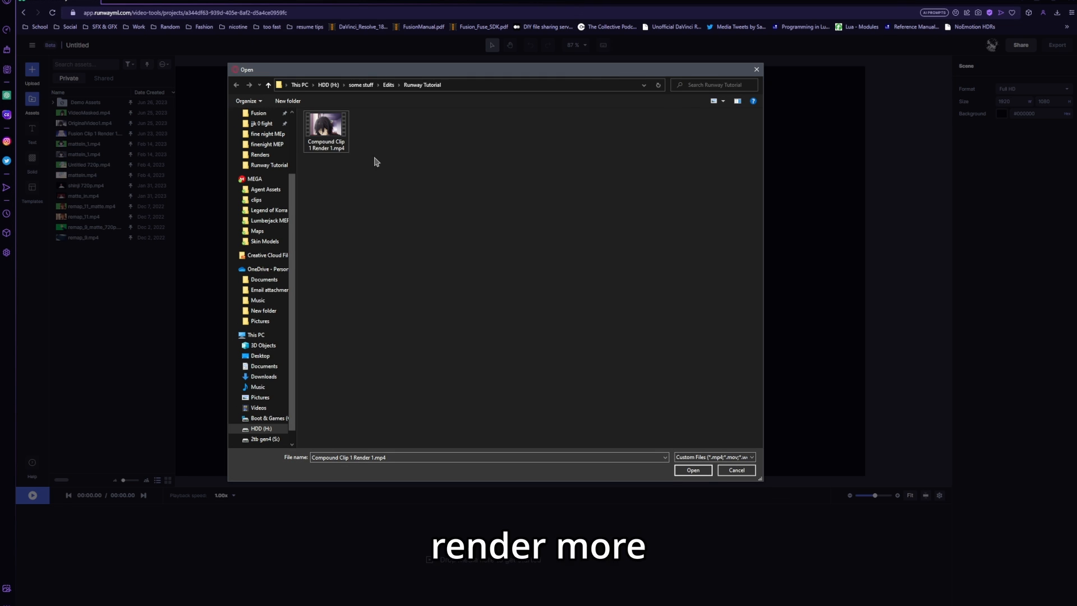
mouse_move(335, 176)
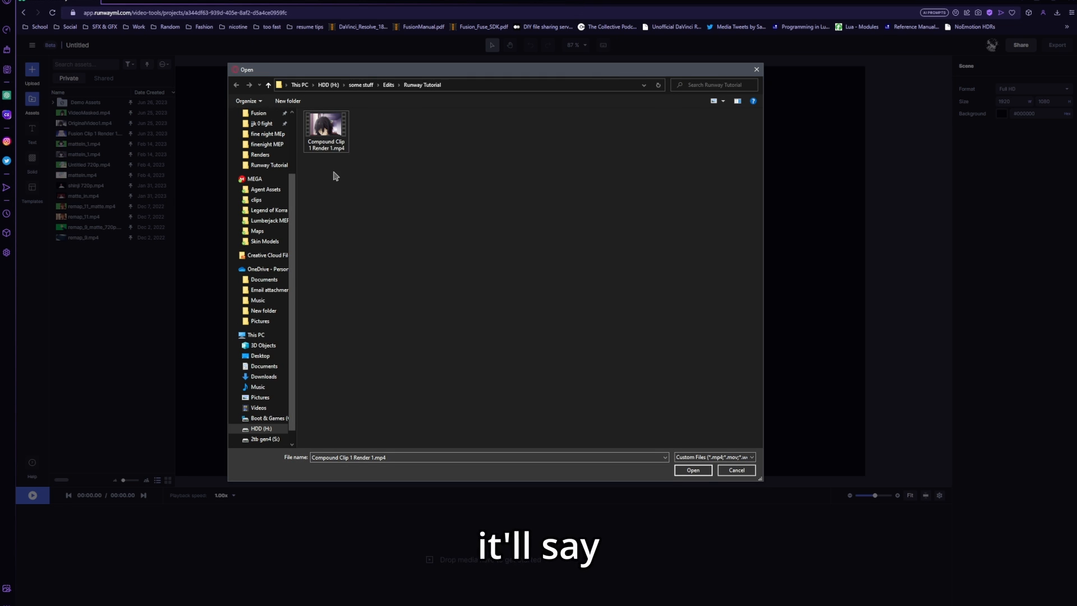
click(693, 470)
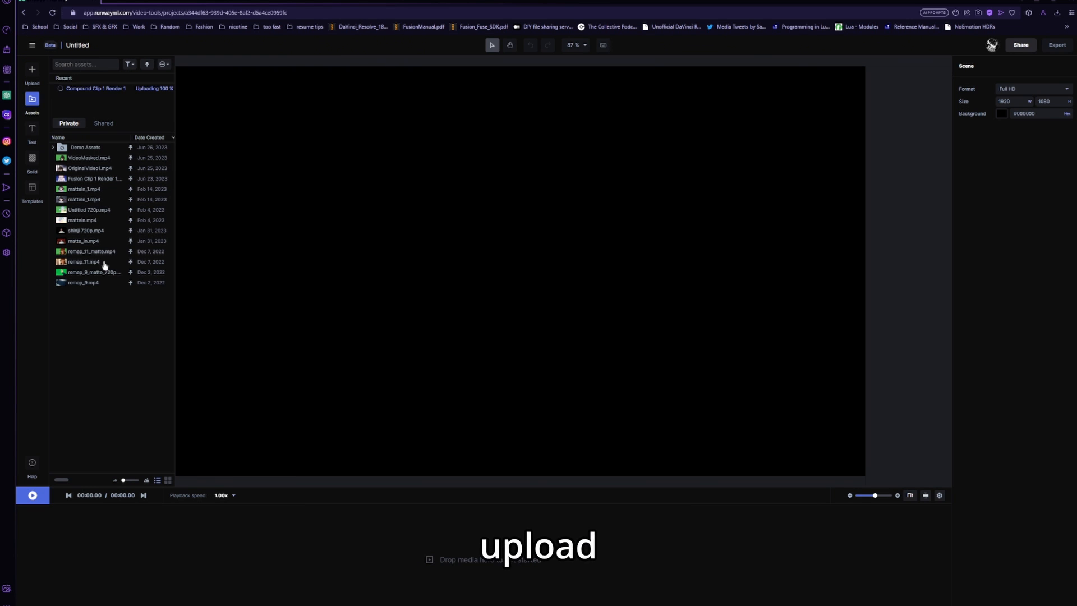
click(31, 100)
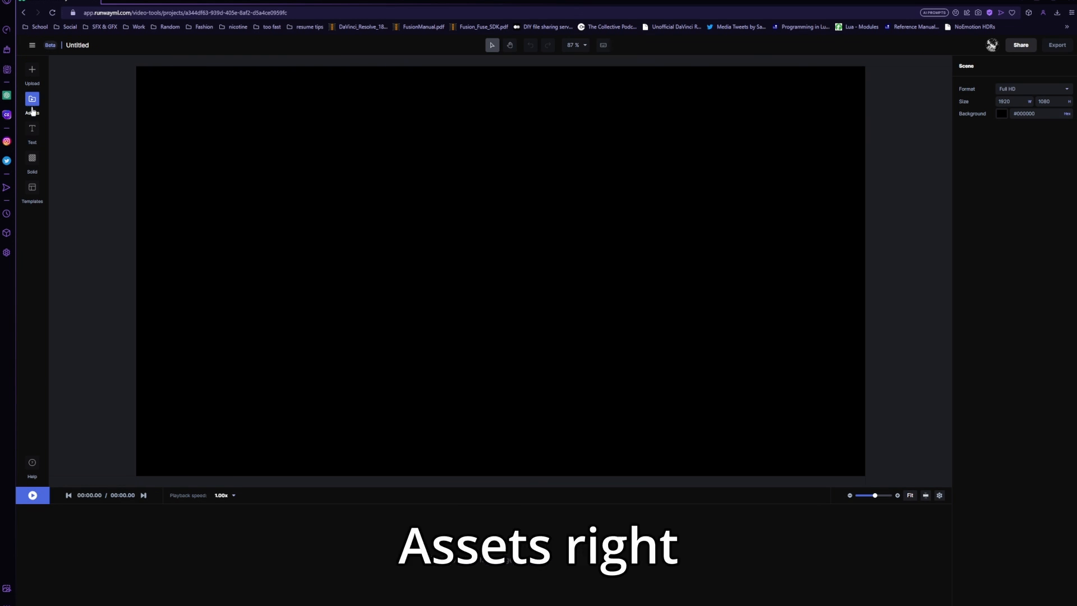
click(31, 99)
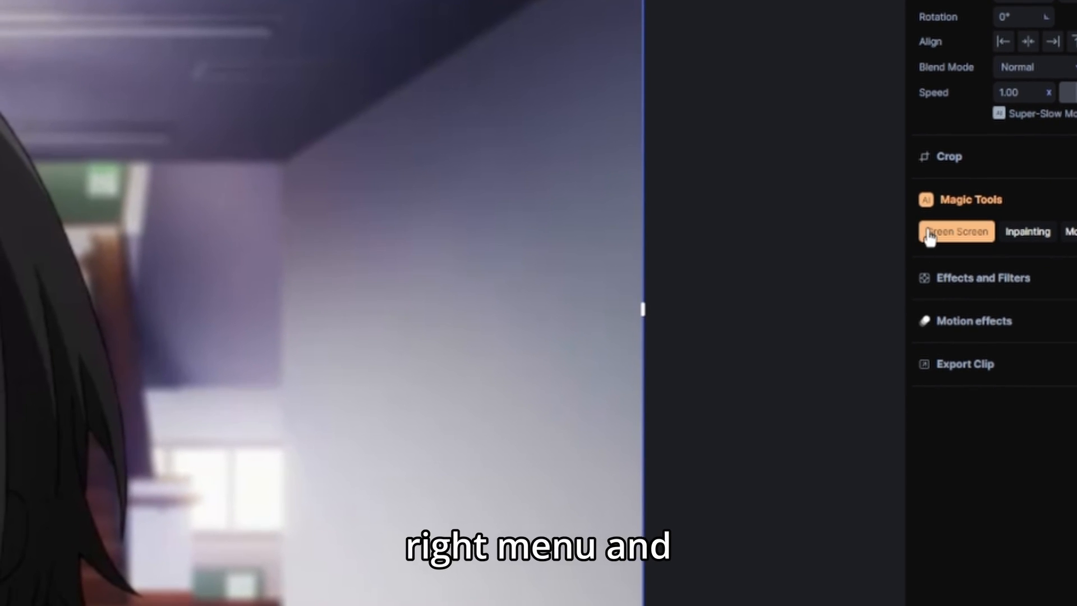
Start Magic Tools > Green Screen and place include points on the anime character.
click(955, 231)
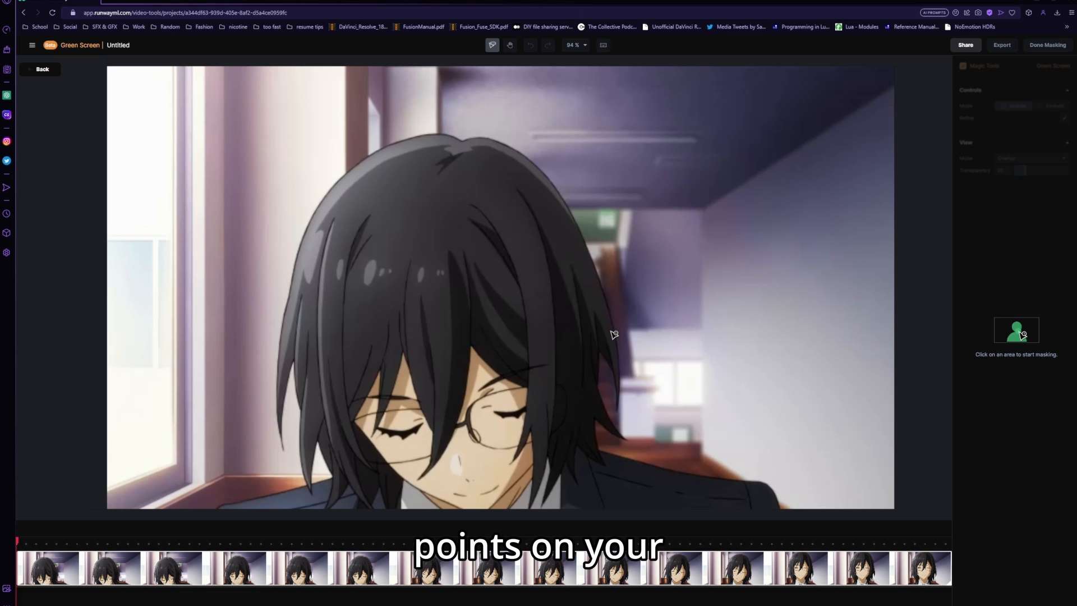
mouse_move(482, 236)
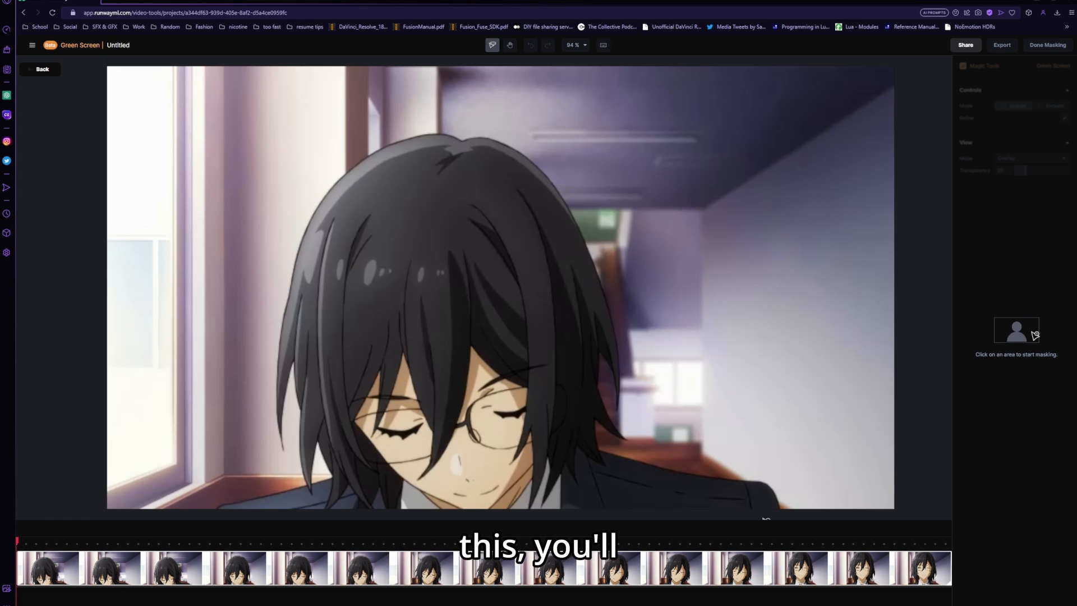
click(755, 497)
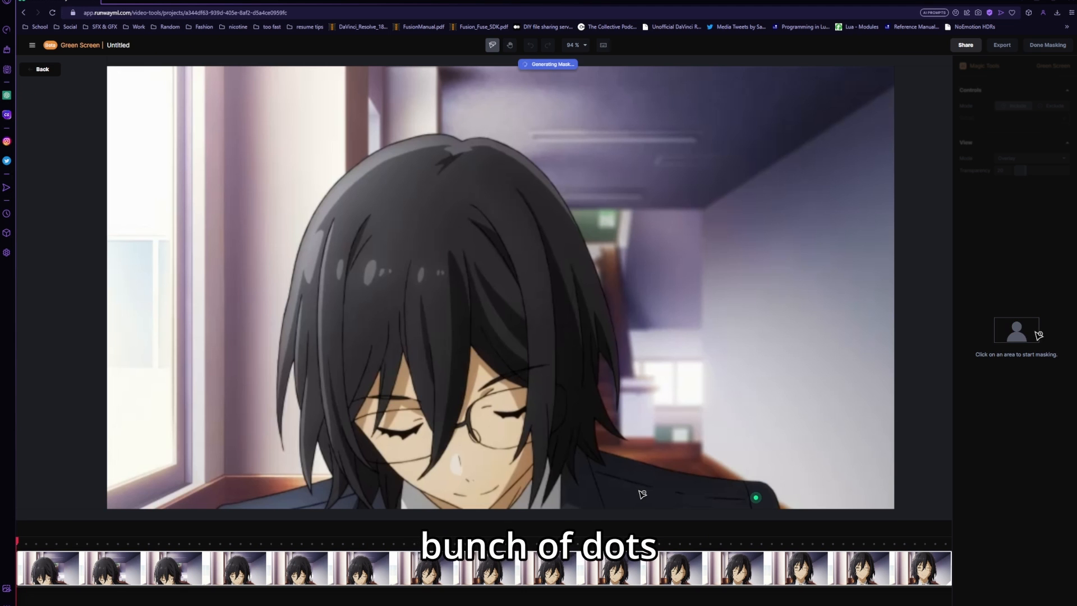
click(754, 498)
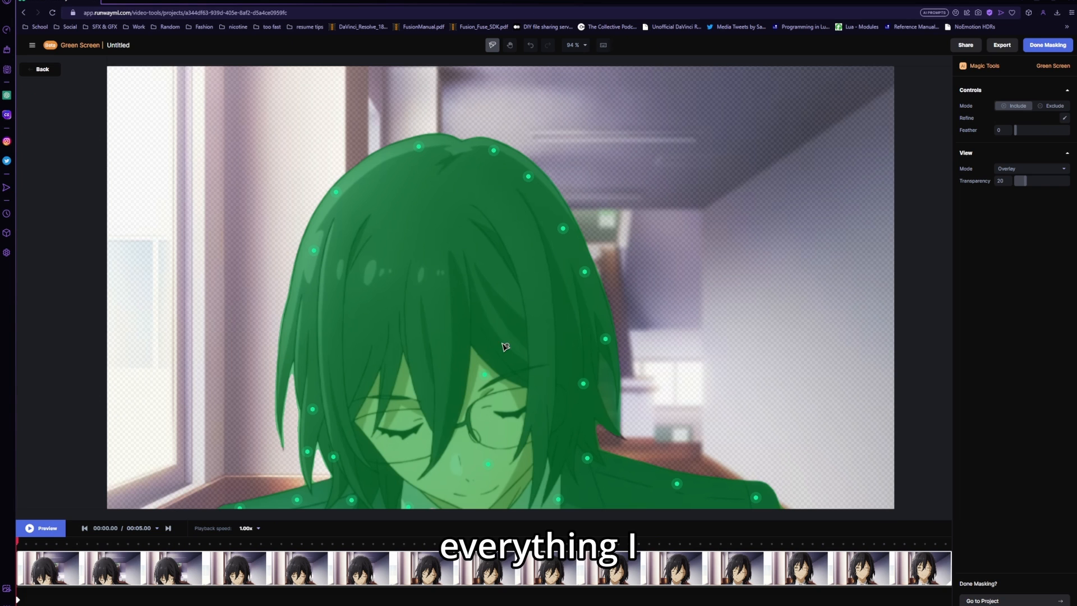
mouse_move(621, 413)
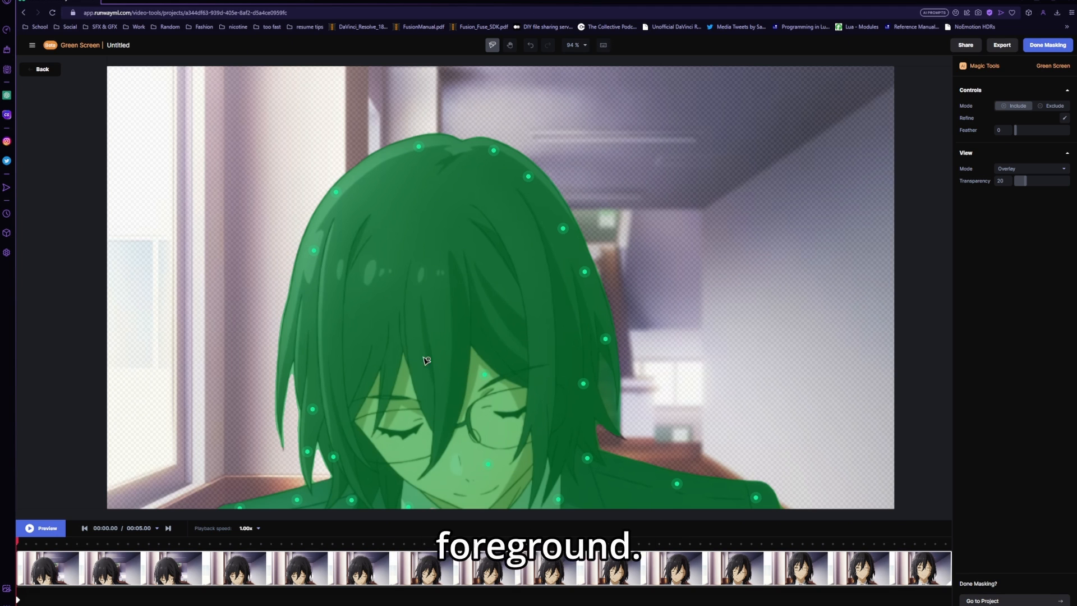
mouse_move(615, 392)
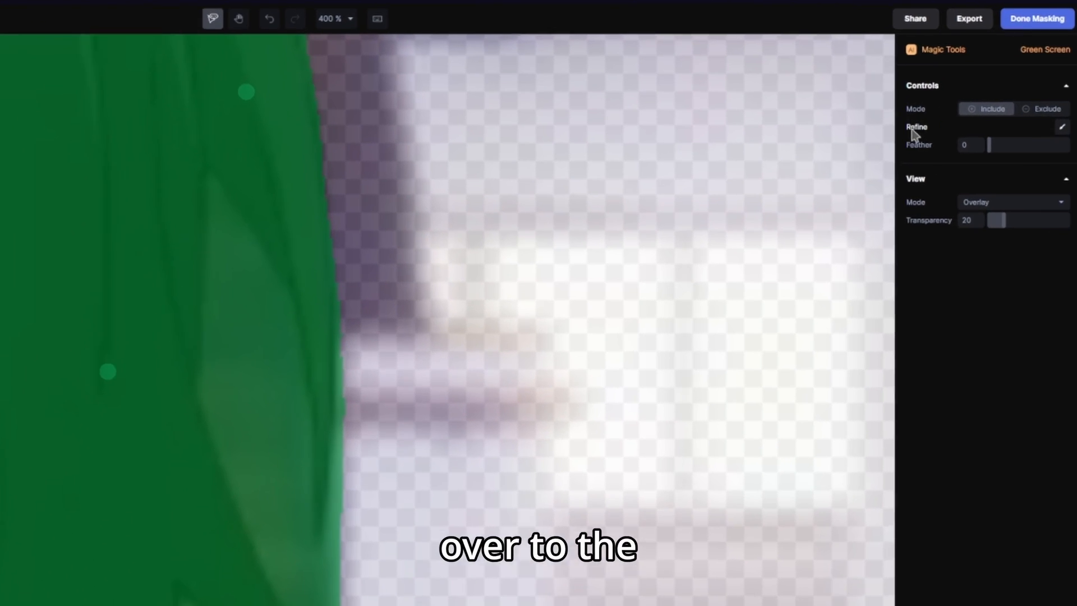
Enable Refine, enlarge the brush, switch to Exclude, and erase the gap beside the hair.
click(1062, 127)
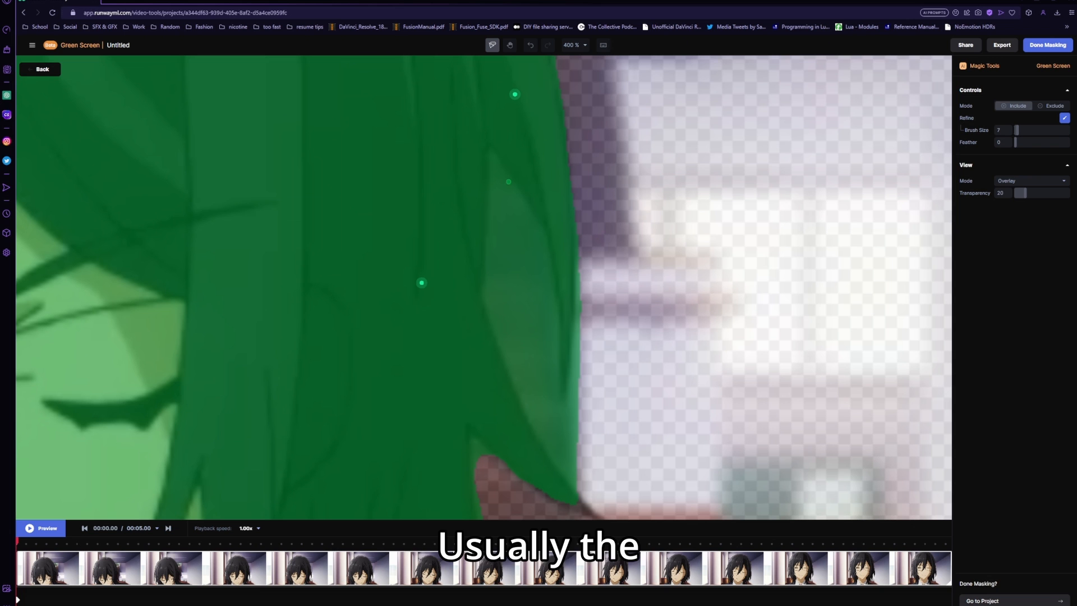
drag(1018, 130, 1016, 130)
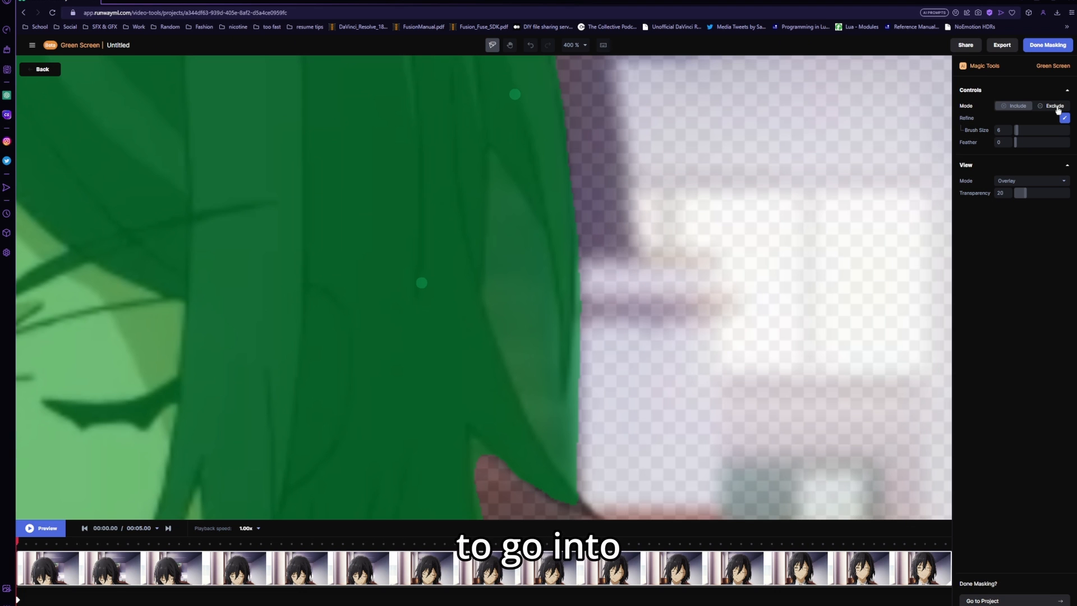
click(1051, 106)
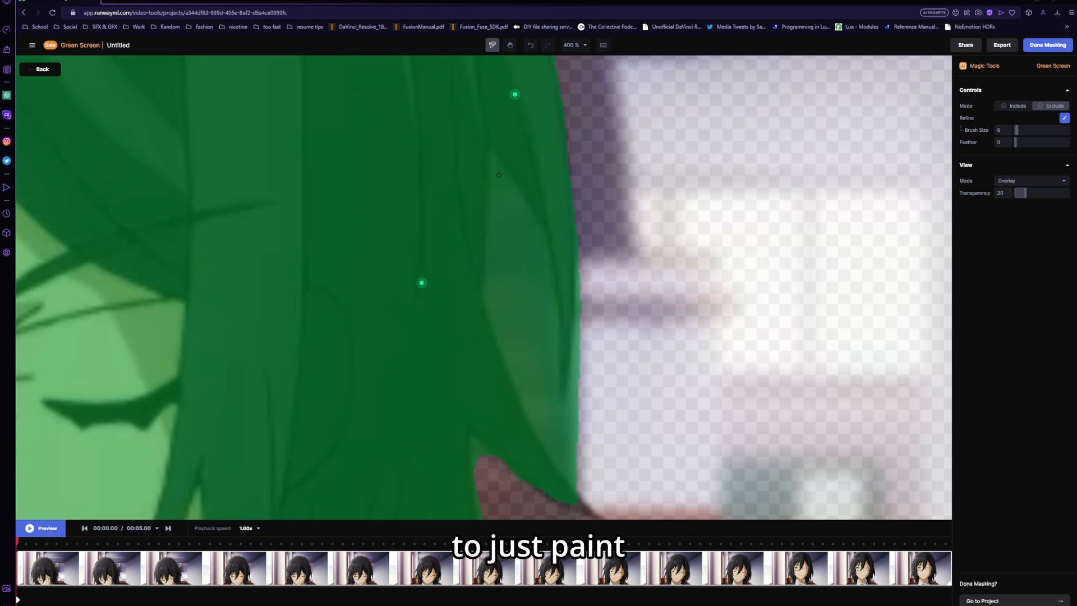
drag(498, 175, 552, 415)
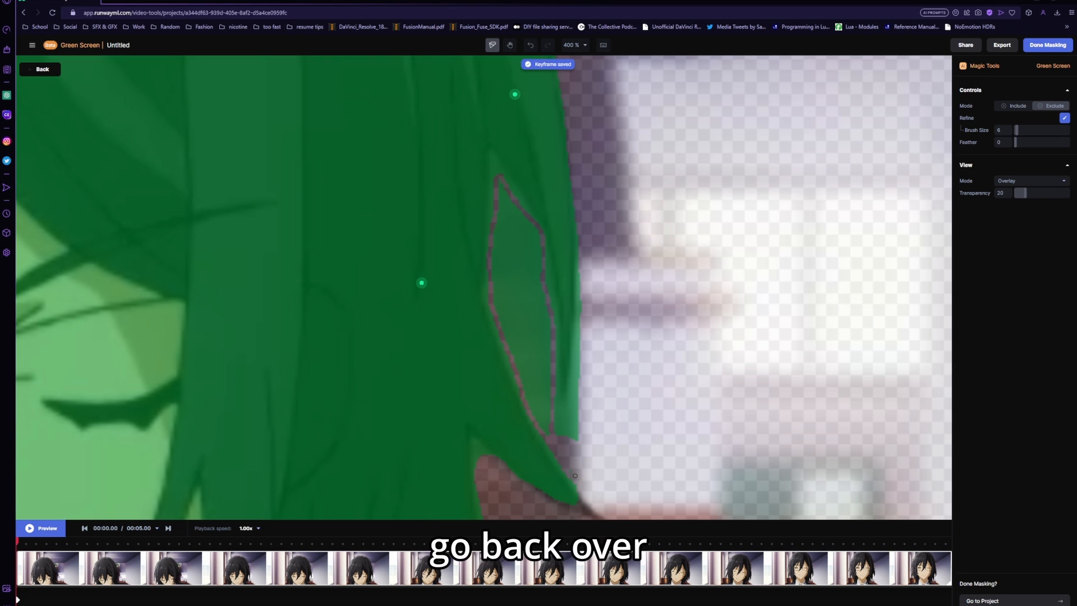
Paint out the remaining hair-strand gaps and green slivers, including on a later frame.
drag(1016, 129, 1023, 130)
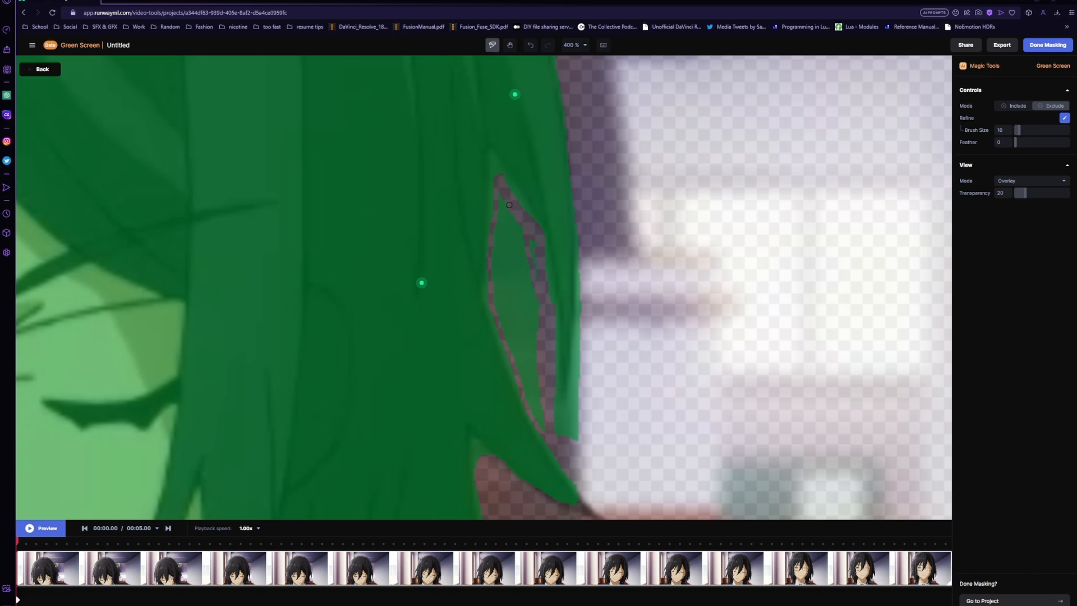
drag(509, 205, 536, 299)
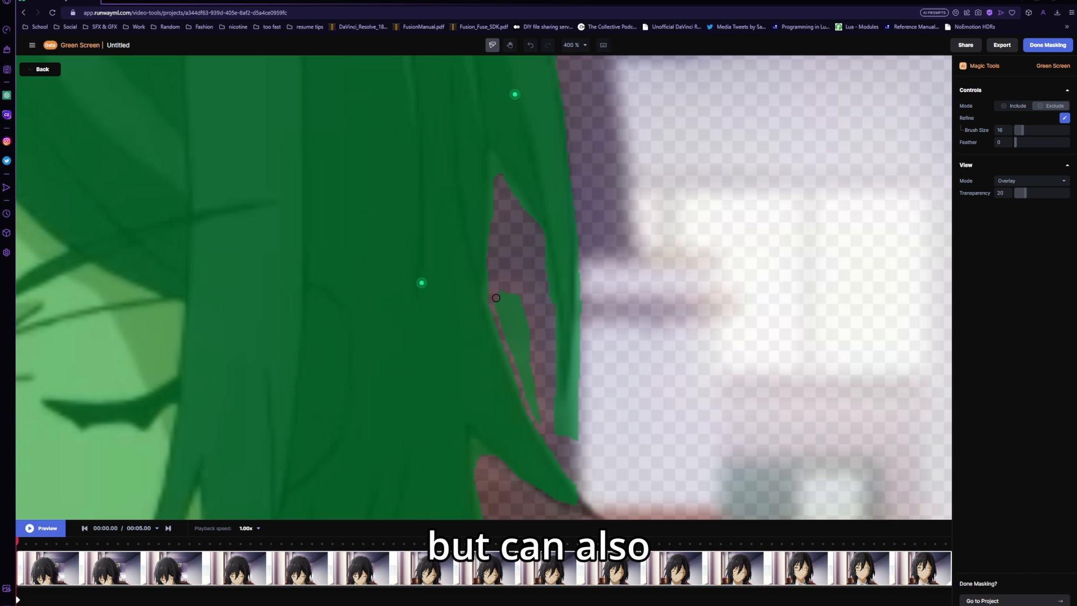
drag(496, 297, 513, 323)
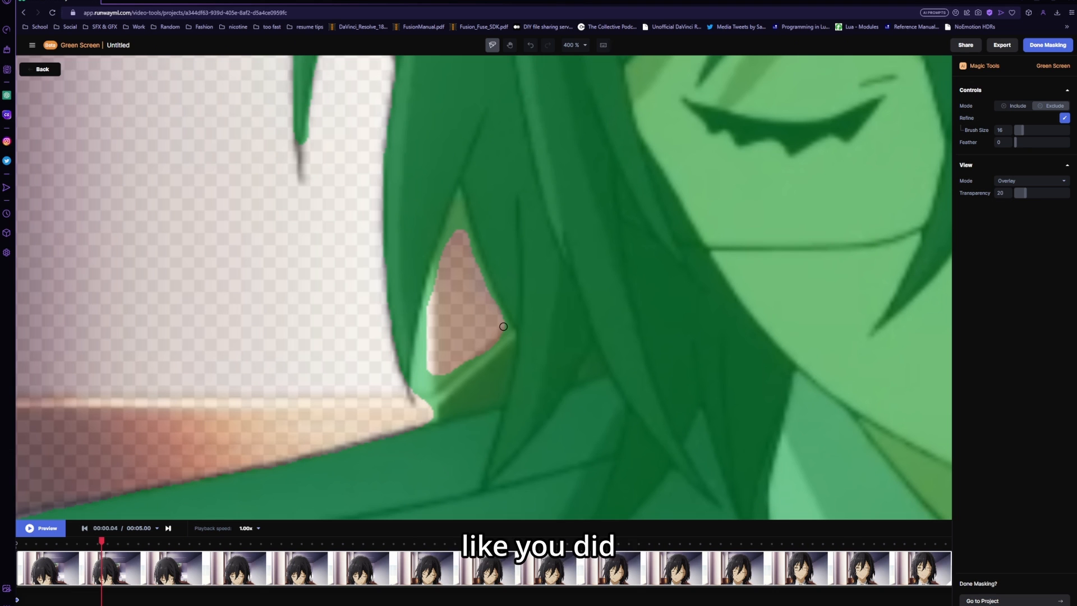
drag(502, 326, 449, 376)
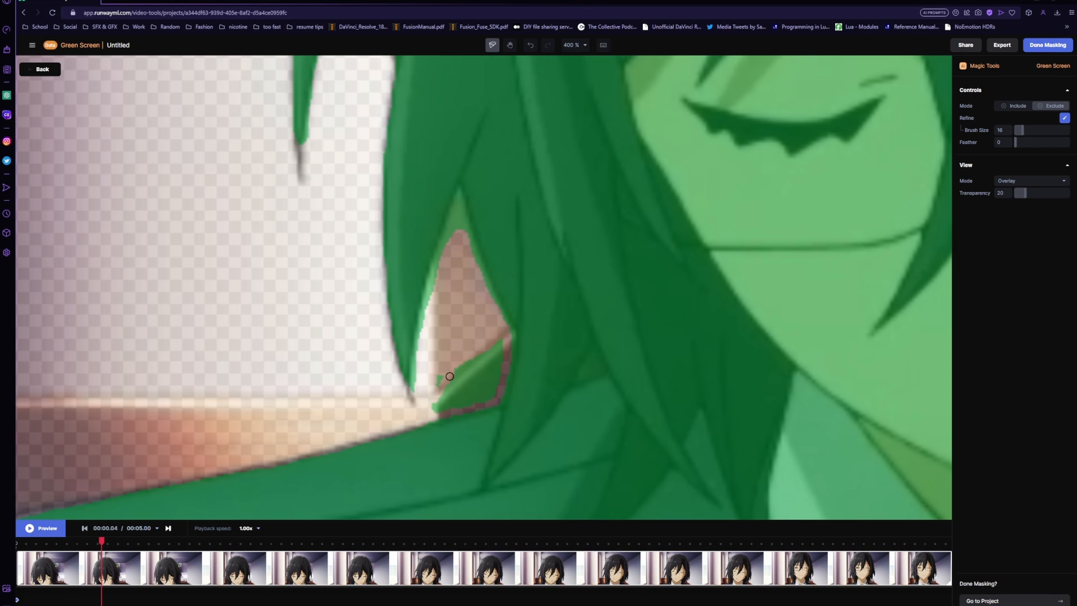
drag(450, 376, 465, 386)
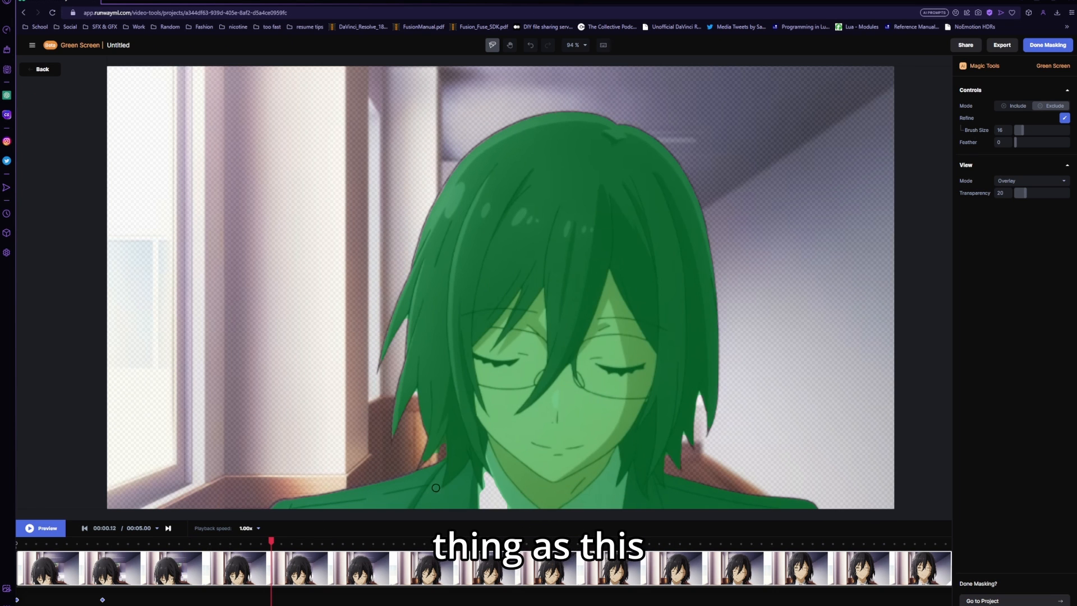
Return to Include mode with Refine off and check the mask at later frames.
click(1017, 106)
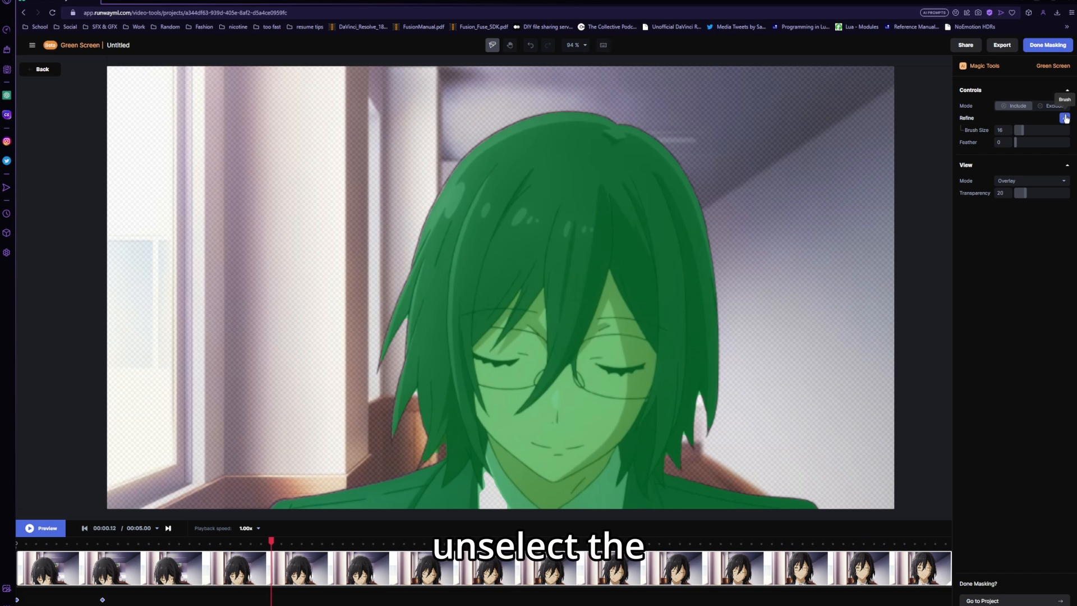
click(1064, 118)
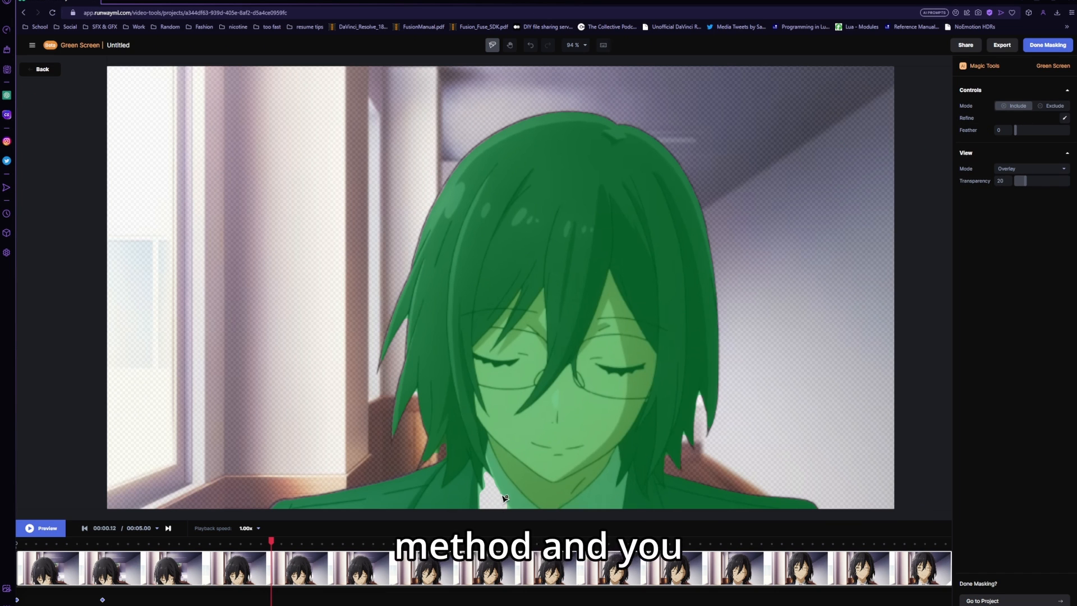
click(491, 493)
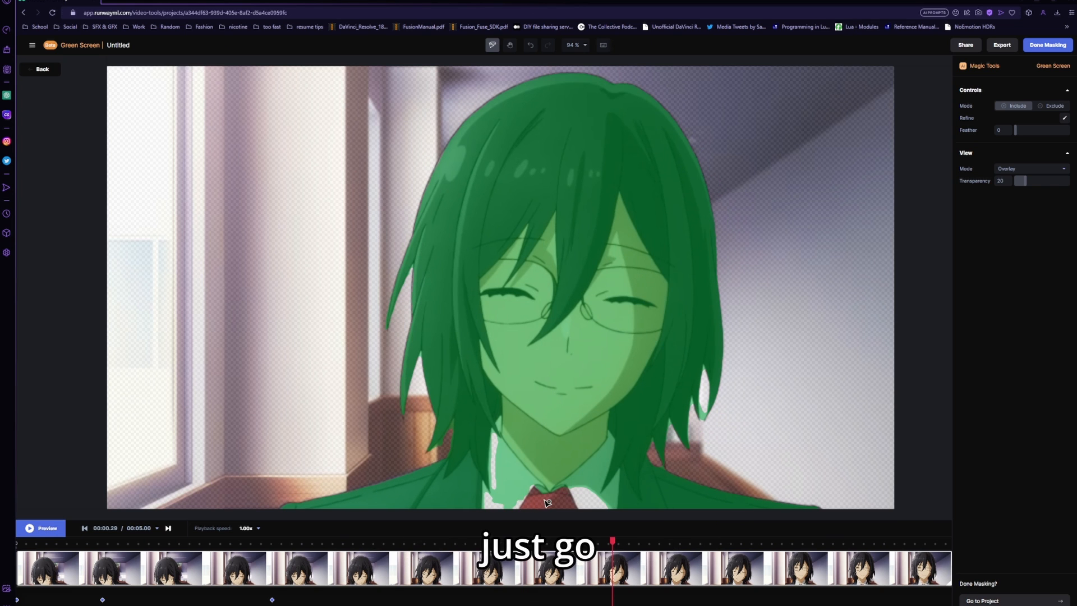
click(542, 498)
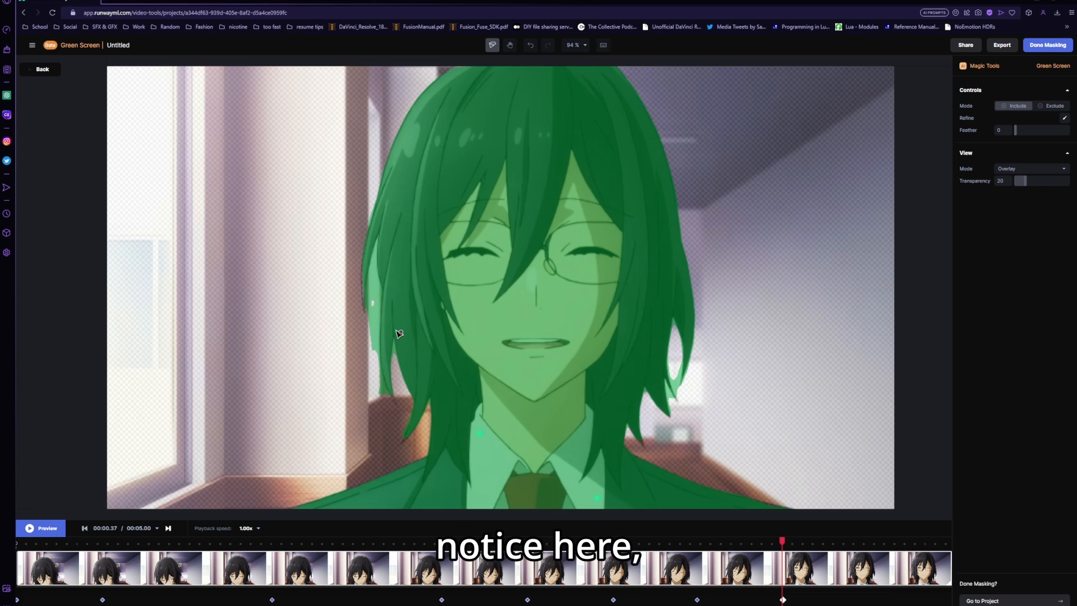
mouse_move(246, 251)
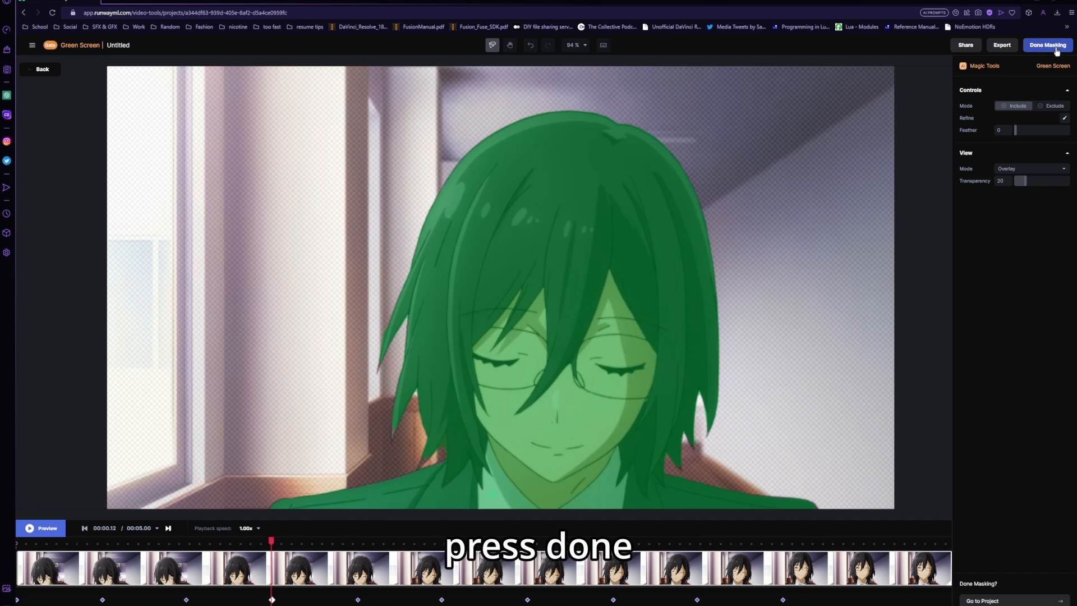
Finish masking, set a green scene background, and export the video renamed 'Compo…'.
click(1048, 46)
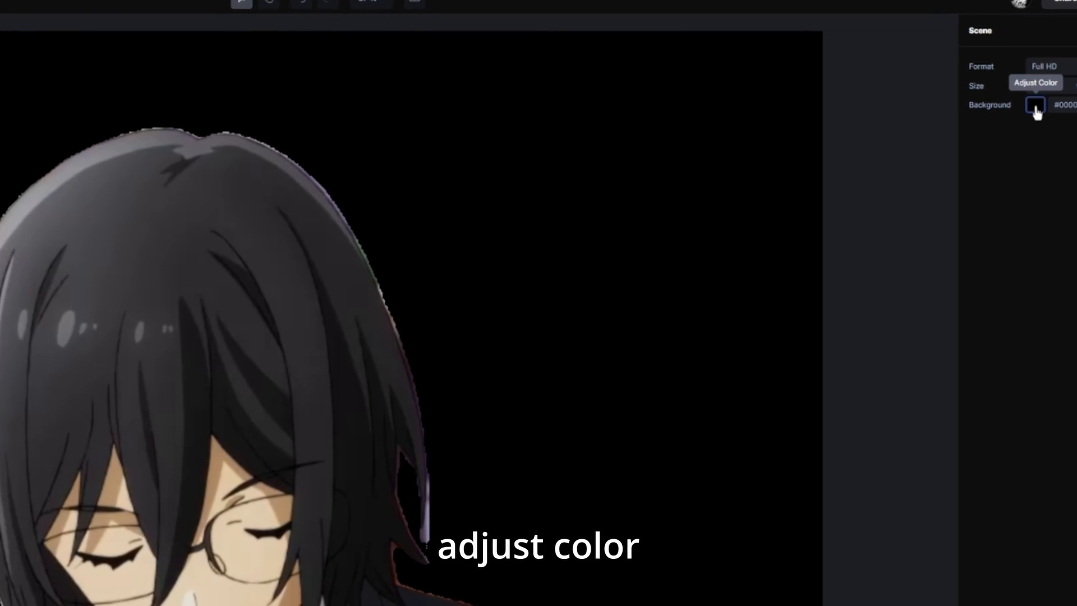
click(1035, 105)
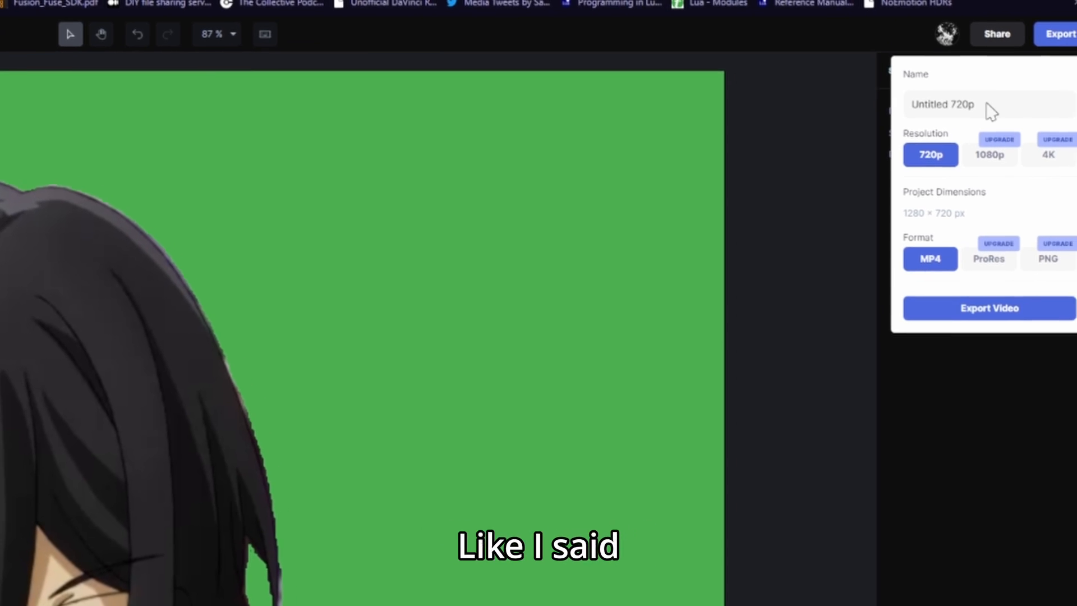
click(941, 105)
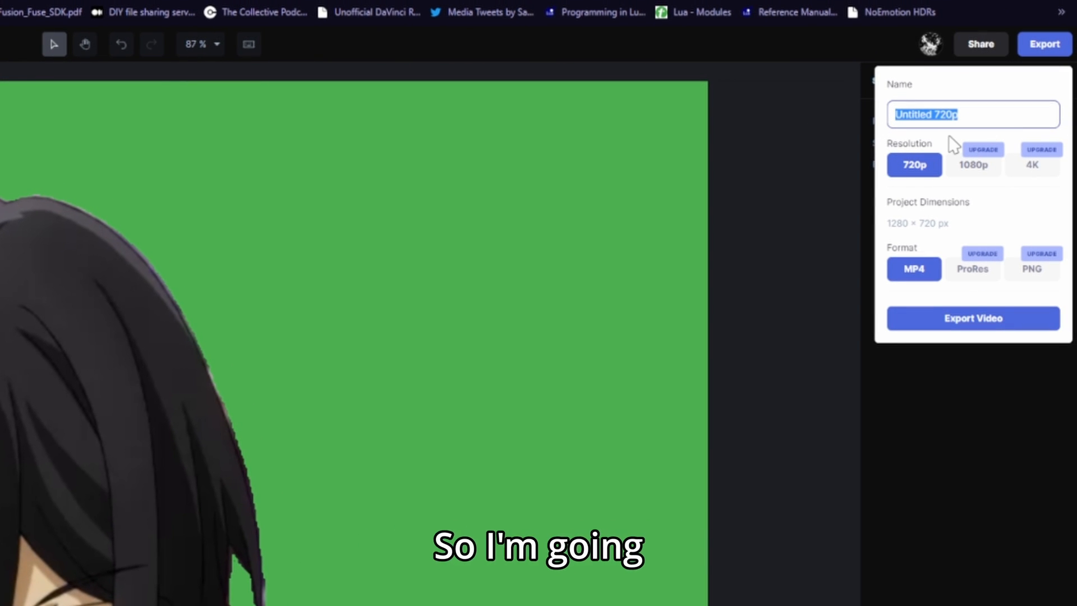
text(Compo)
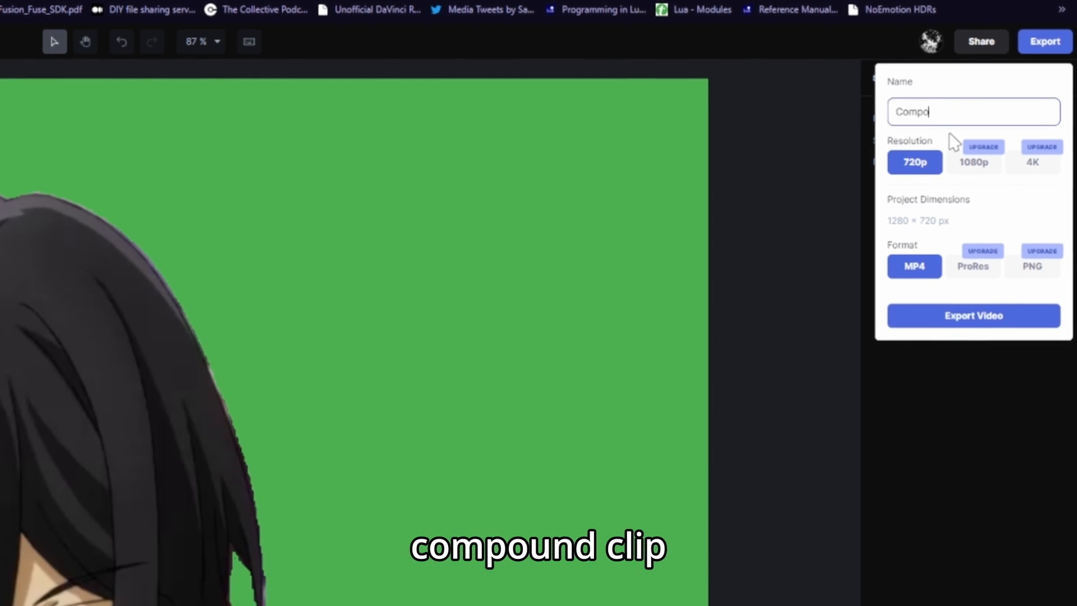
click(973, 315)
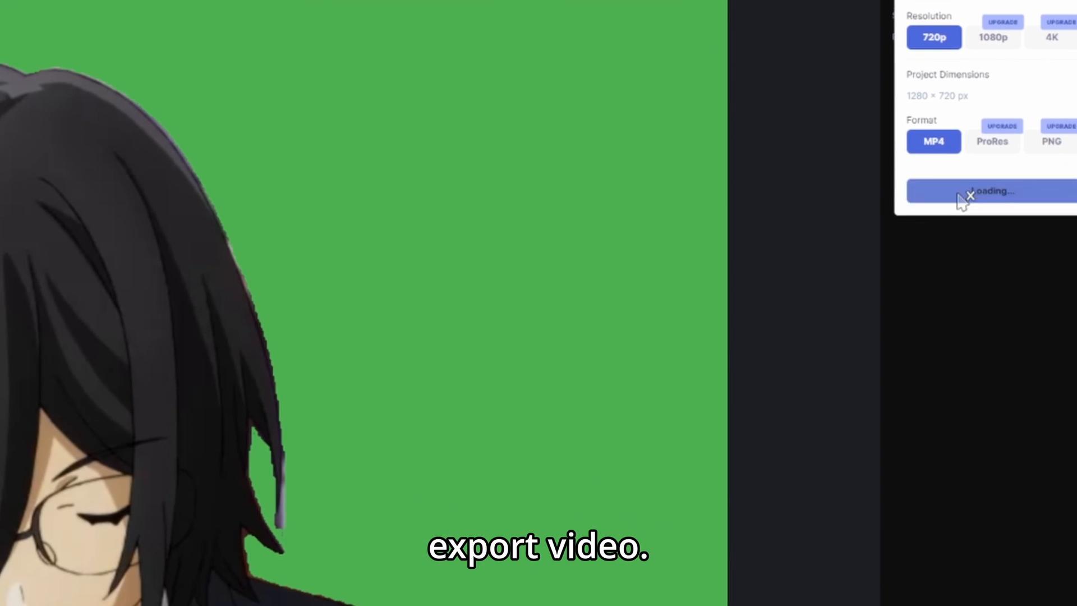
click(988, 190)
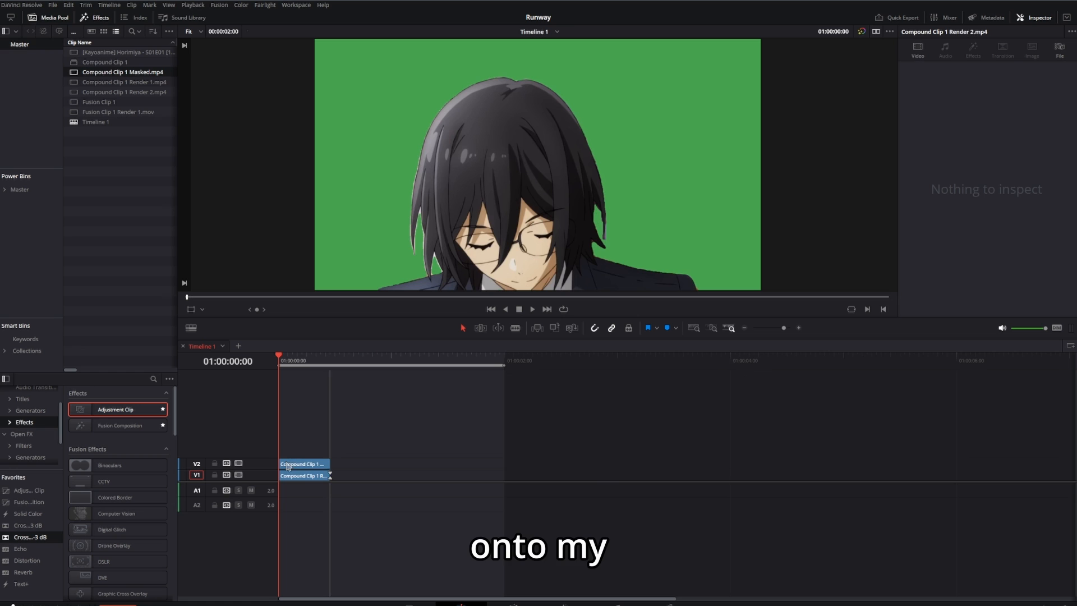
Search effects for 'fus' and drag Fusion Composition onto the timeline.
click(302, 475)
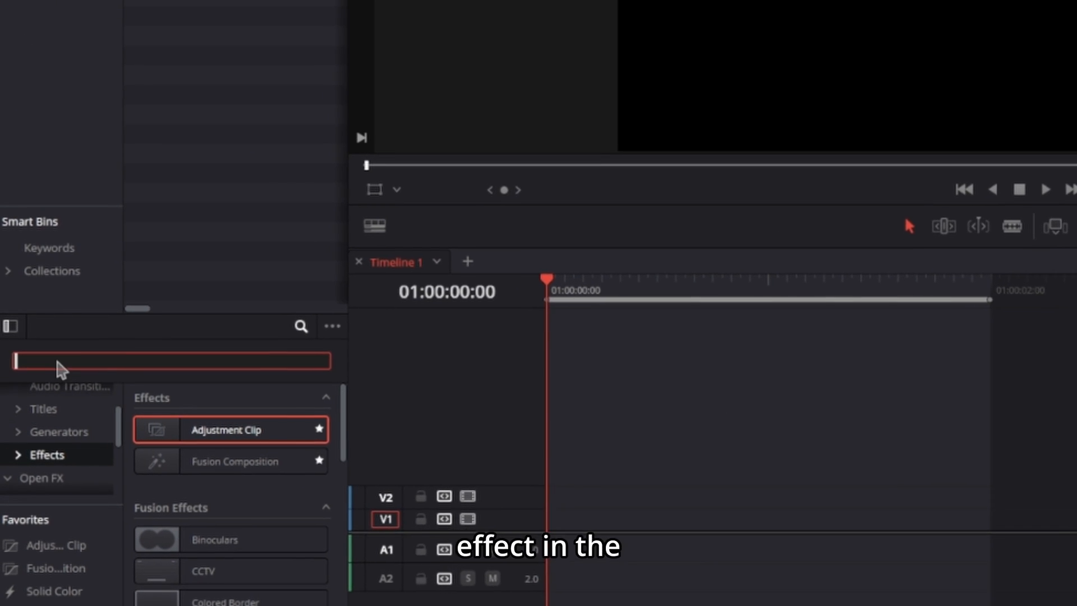
text(fusion composition)
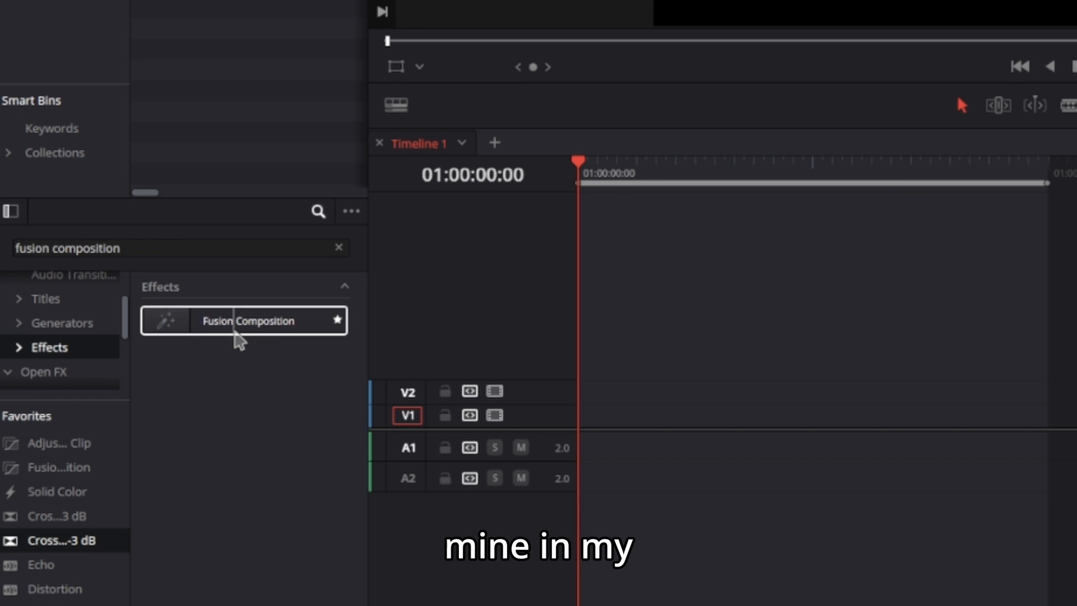
drag(242, 321, 492, 375)
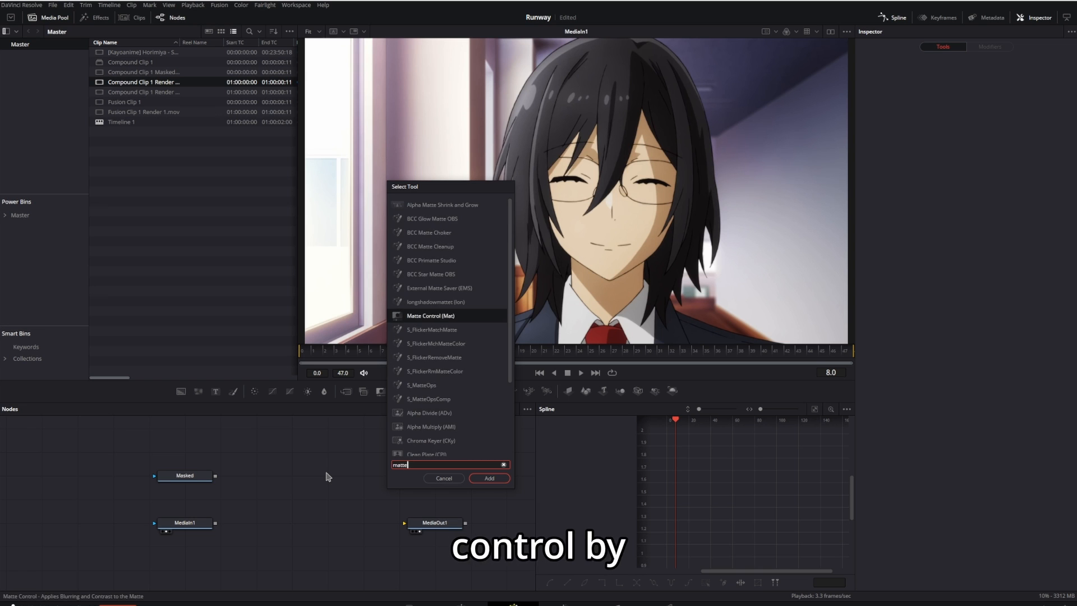
Add a Matte Control node, rename MediaIn1 to Original, and wire it into MatteControl1.
click(489, 478)
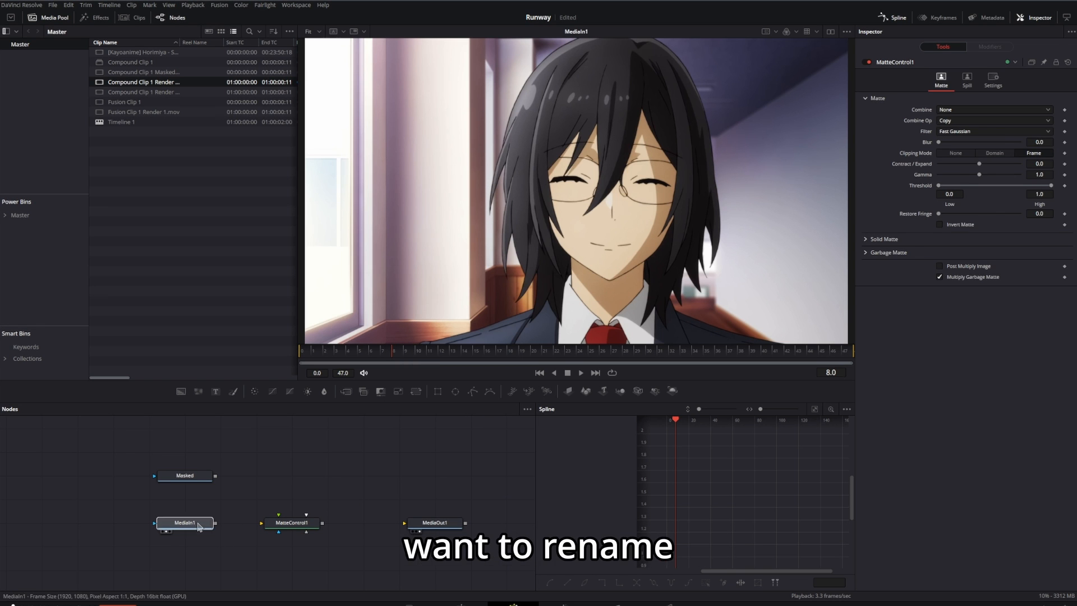
key(f2)
text(Original)
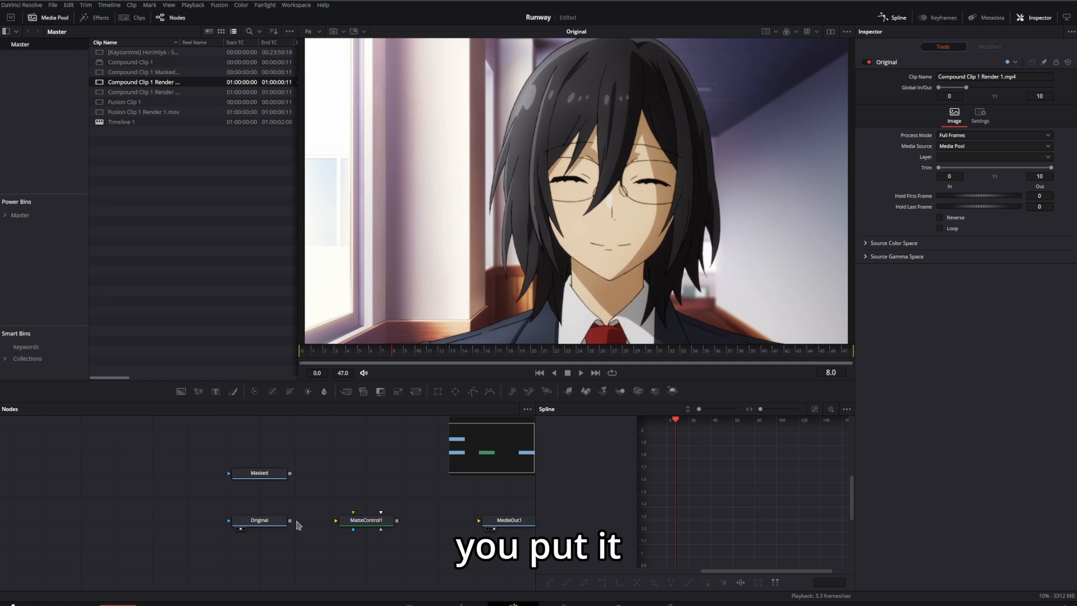
drag(290, 520, 350, 520)
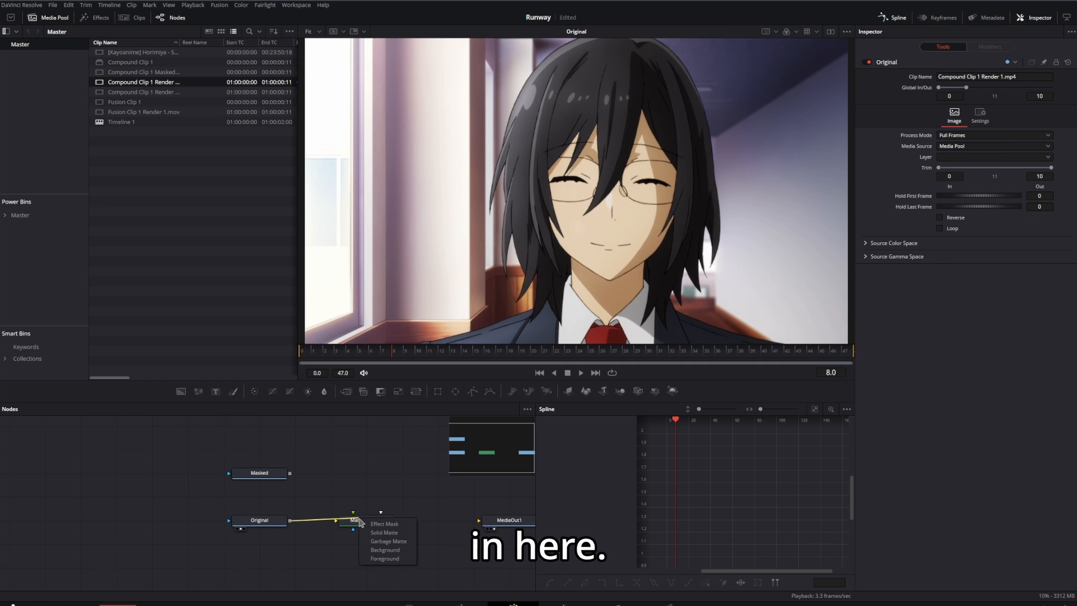
click(385, 523)
text(mattecontrol)
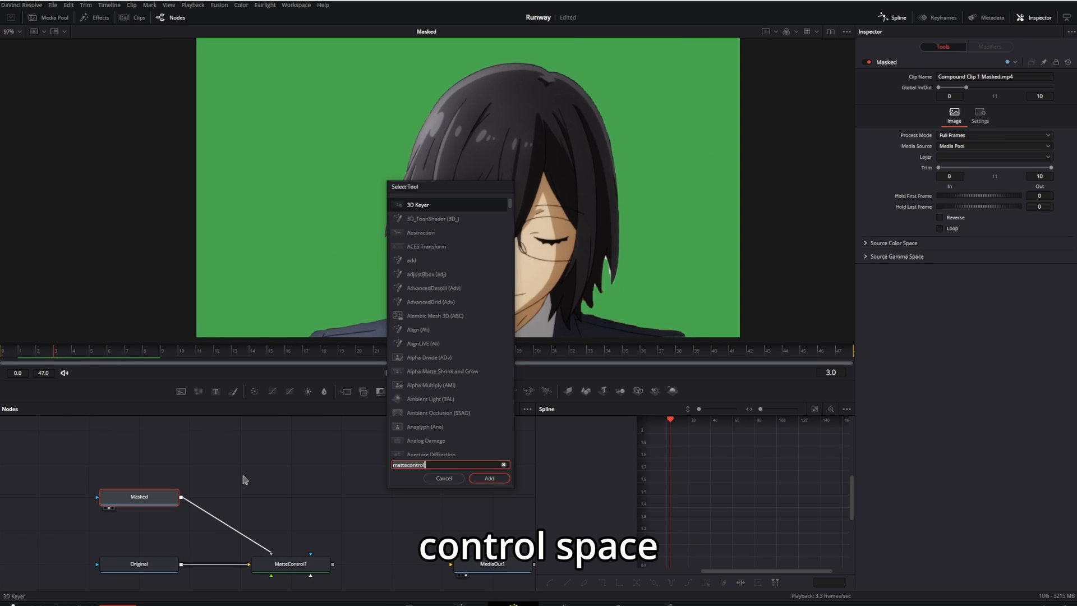
Add Matte Control, then compare Masked and Original resolutions, revealing Masked is only 720p.
click(489, 478)
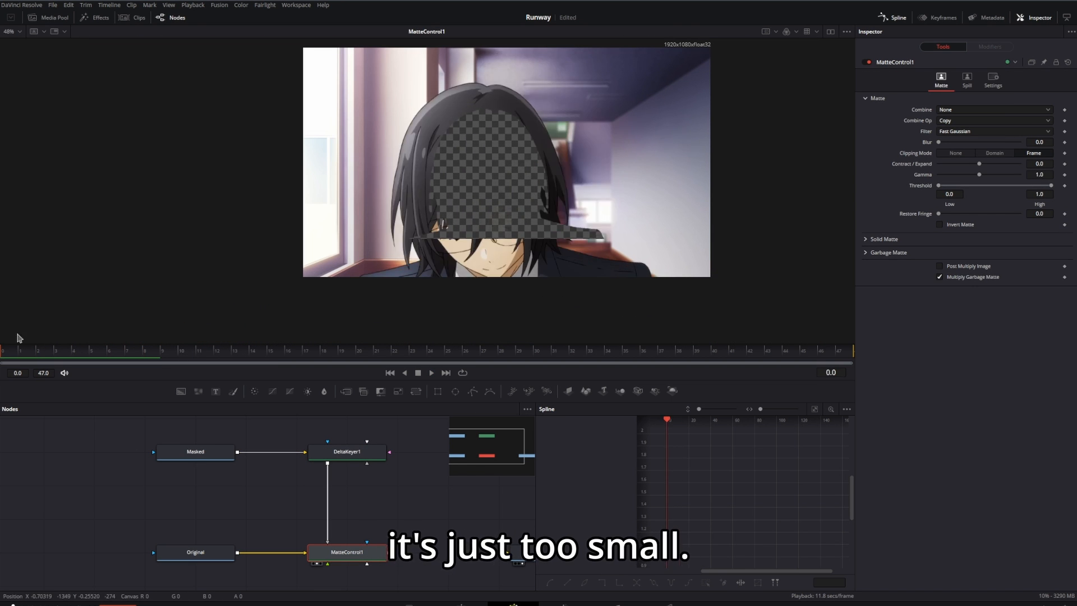
click(195, 451)
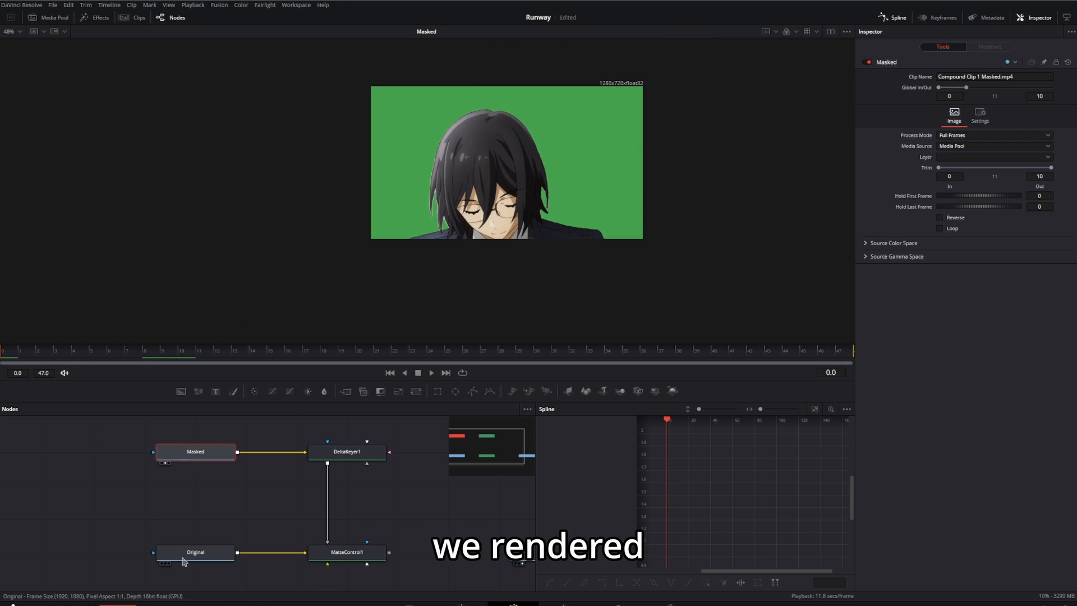
click(196, 552)
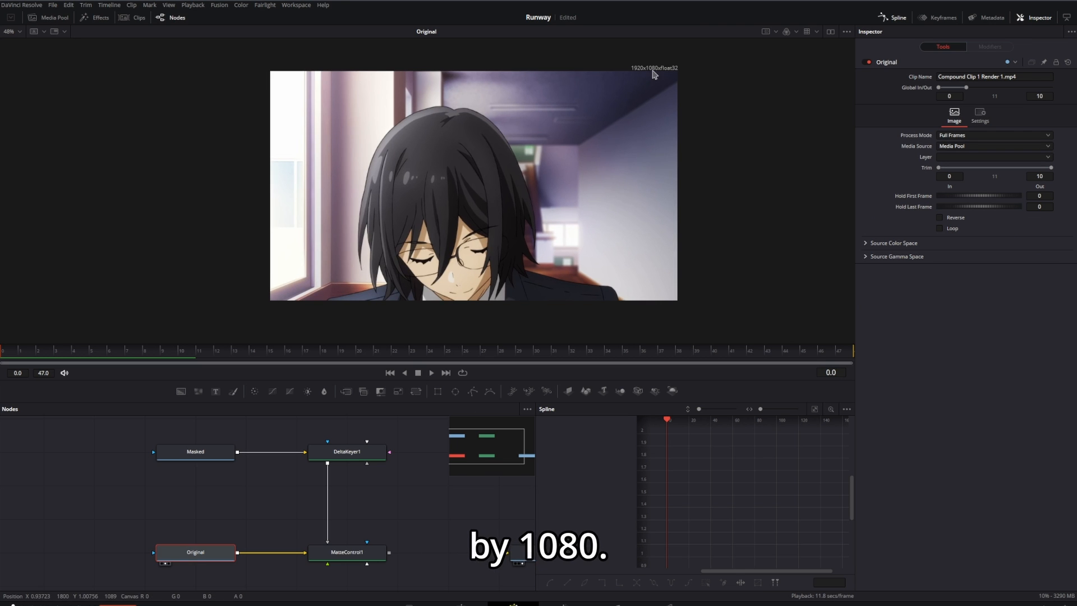
click(195, 451)
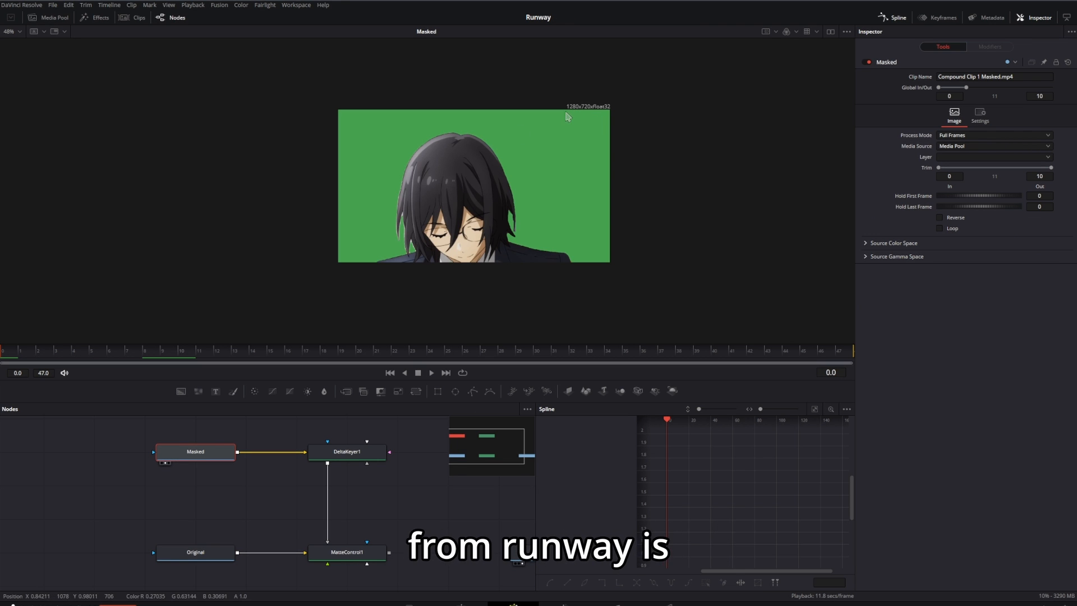
click(347, 551)
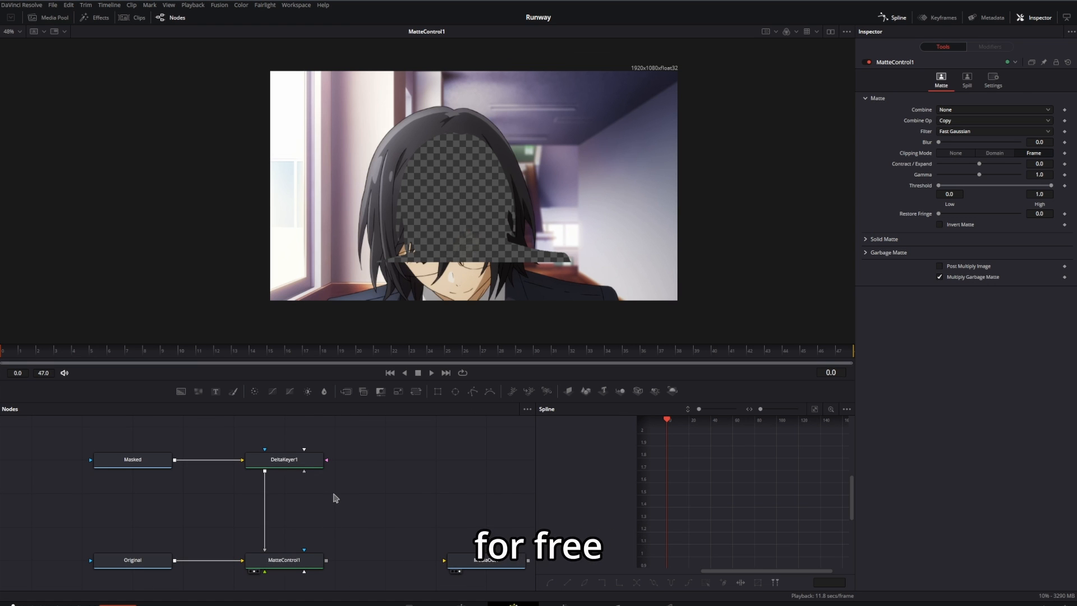
Insert a 1920×1080 Resize node between DeltaKeyer1 and MatteControl1.
click(284, 458)
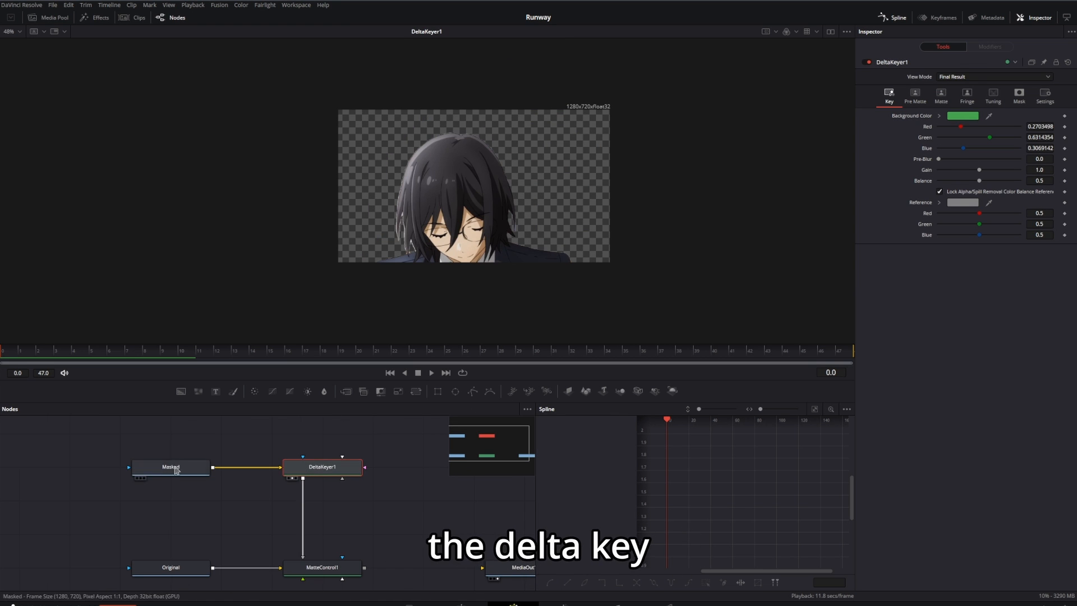
key(ctrl+space)
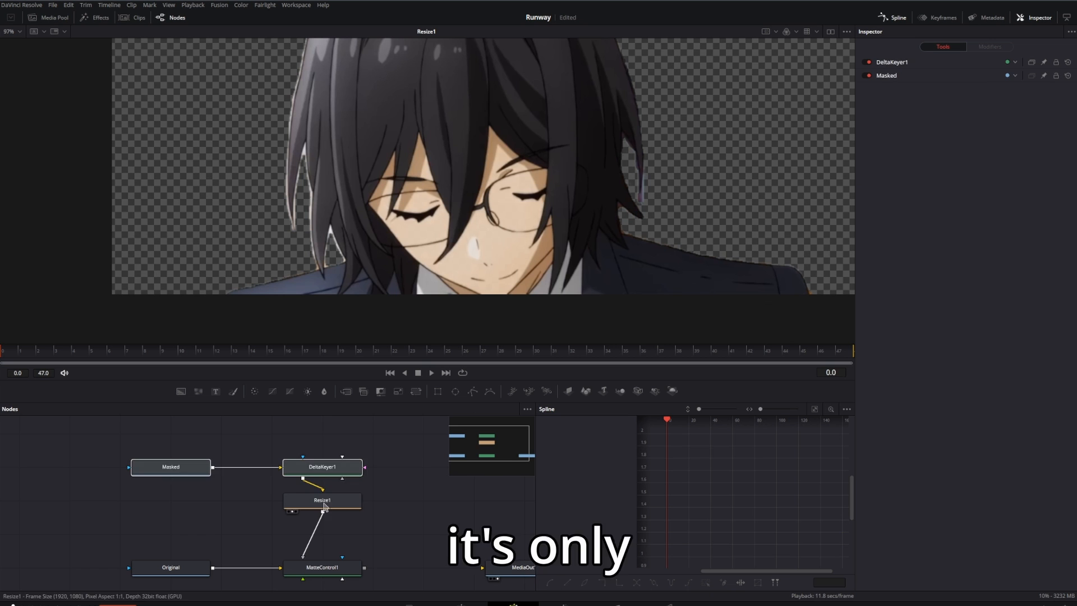
click(322, 566)
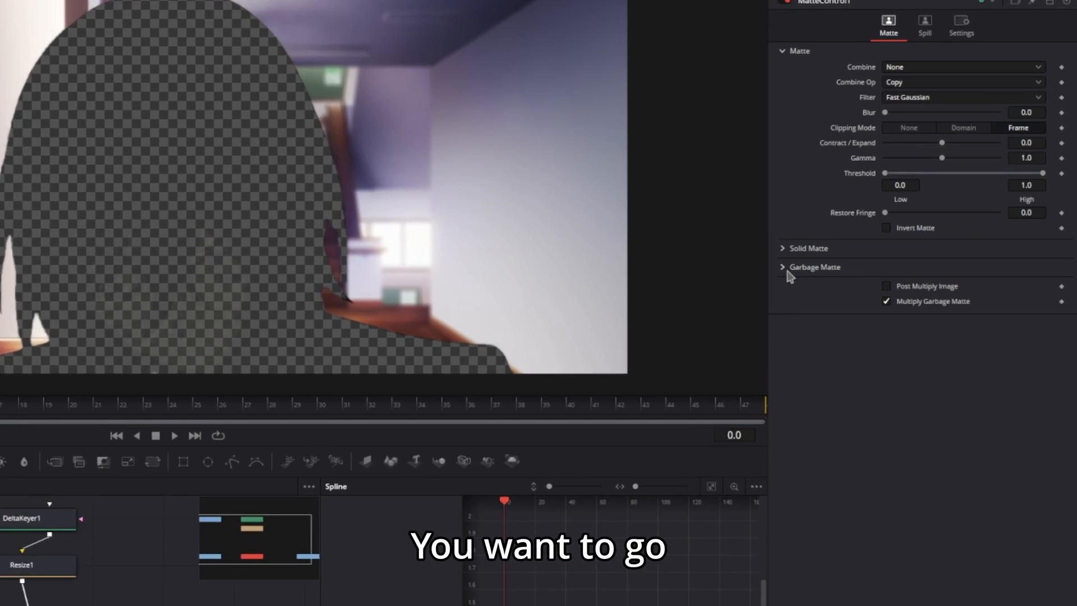
click(783, 266)
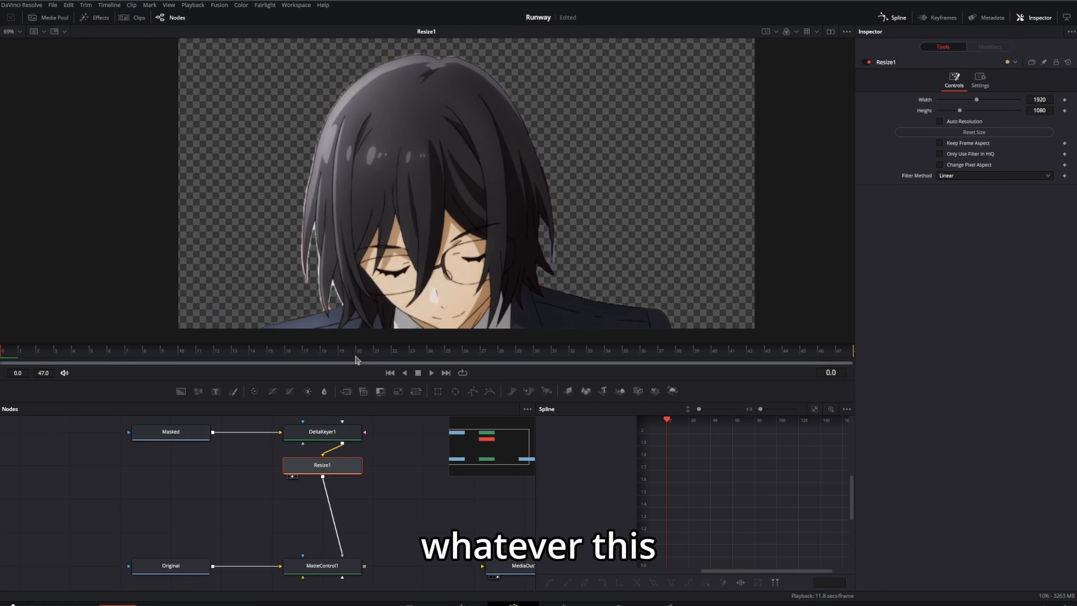
click(321, 566)
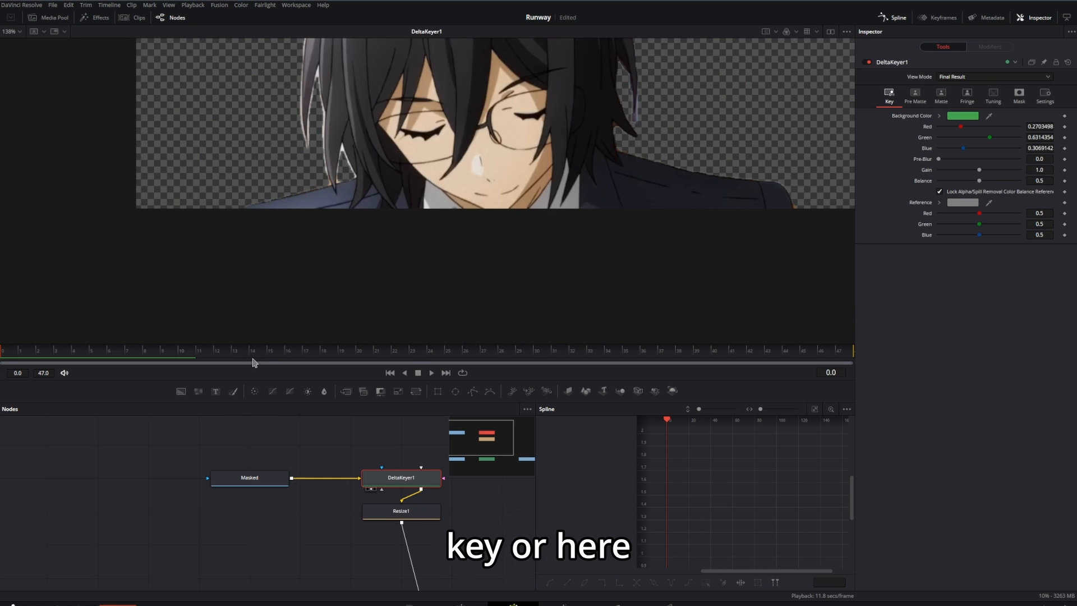
Set DeltaKeyer1's low matte threshold to about 0.093 and slightly adjust erode/dilate.
click(940, 96)
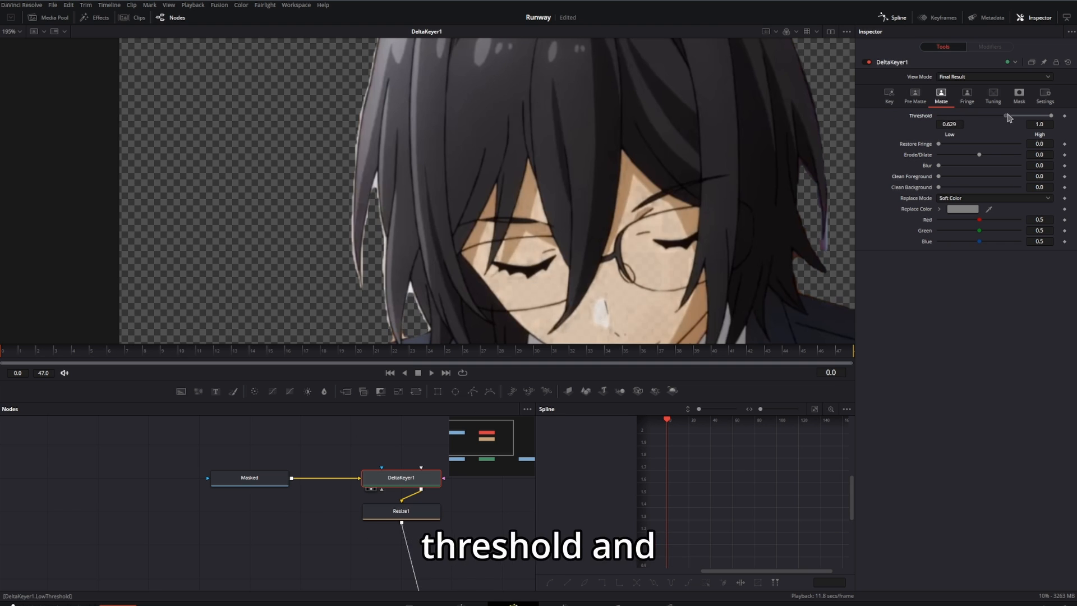
drag(1007, 117, 1043, 116)
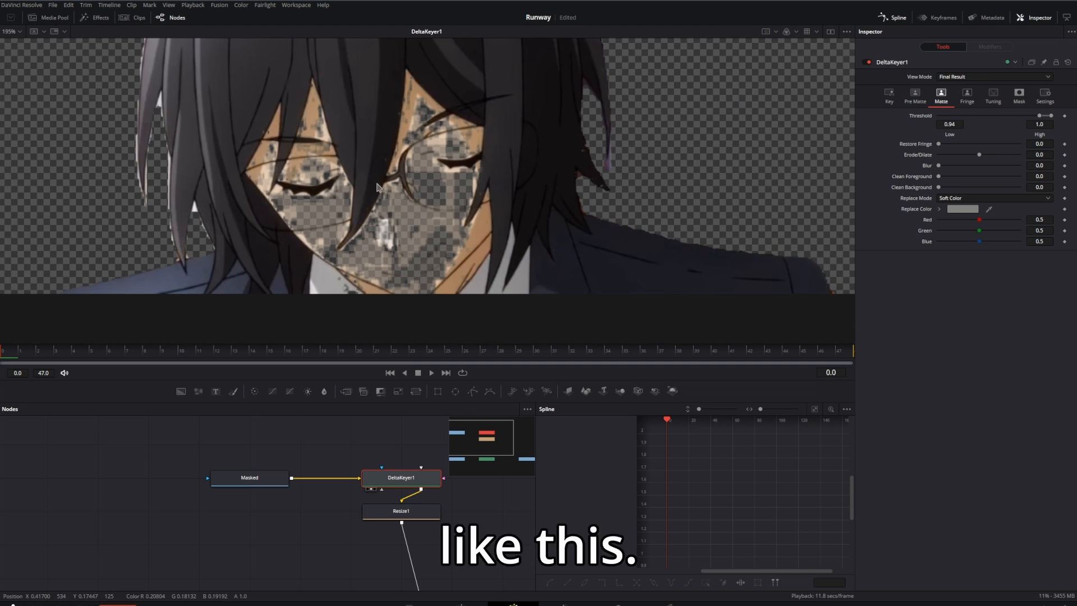
drag(1030, 115, 973, 116)
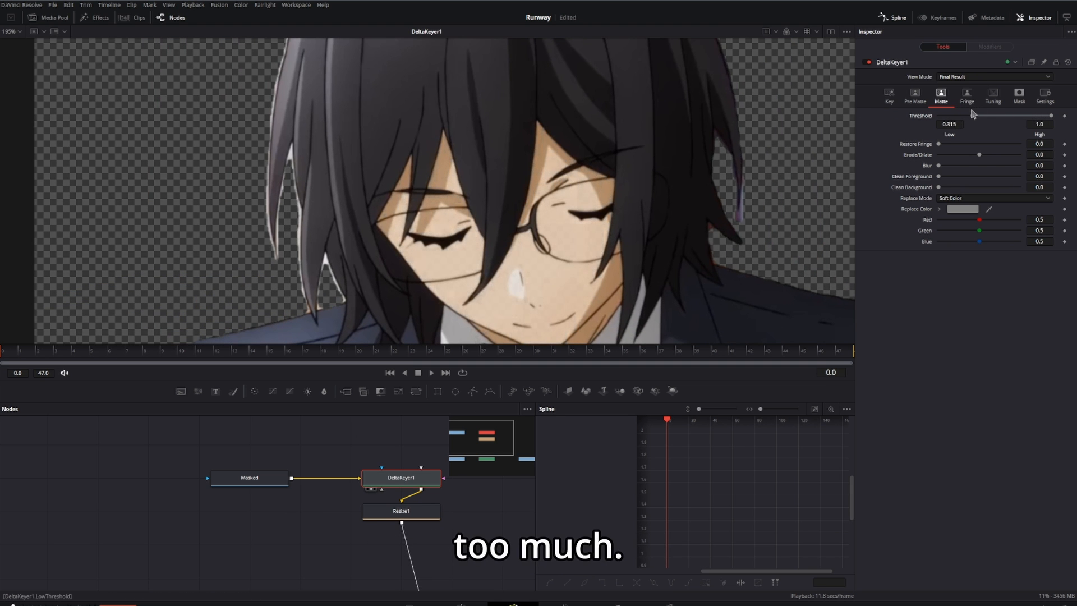
drag(993, 116, 949, 115)
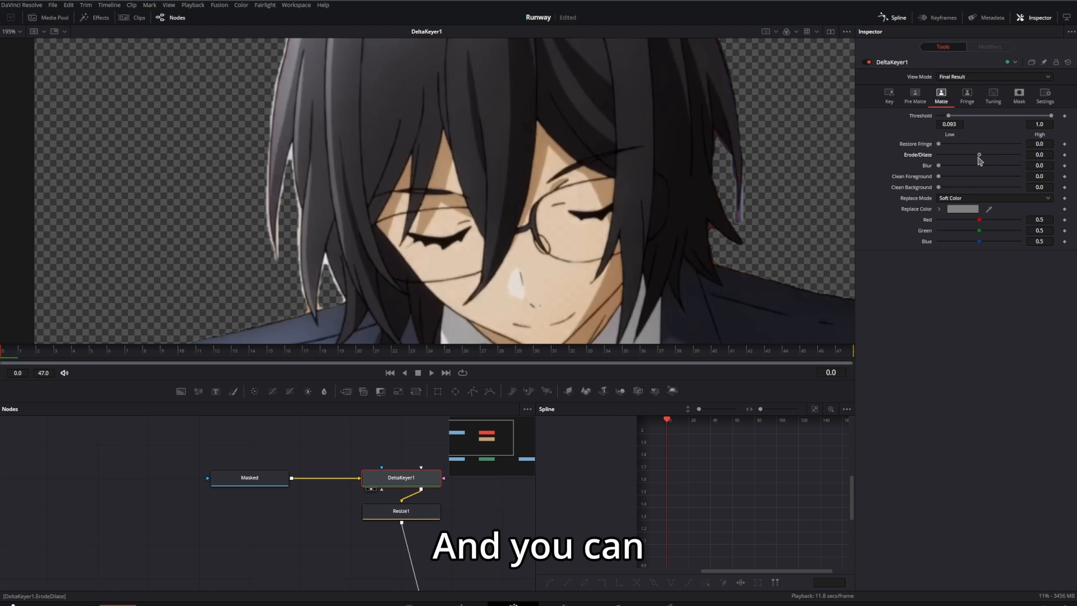
drag(978, 154, 976, 155)
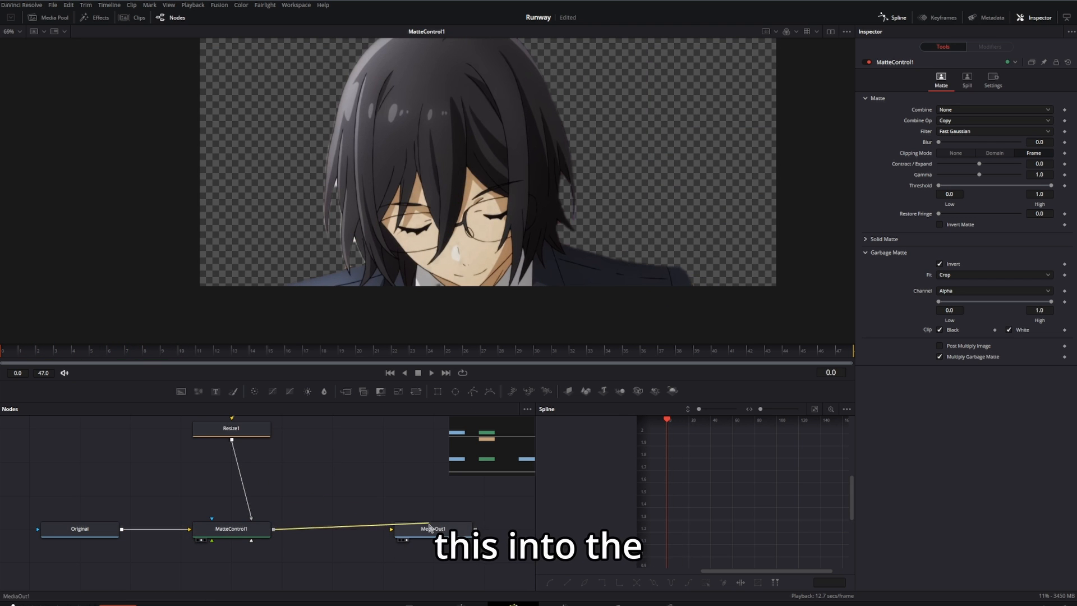
View the final composite output showing only the character over transparency.
click(432, 528)
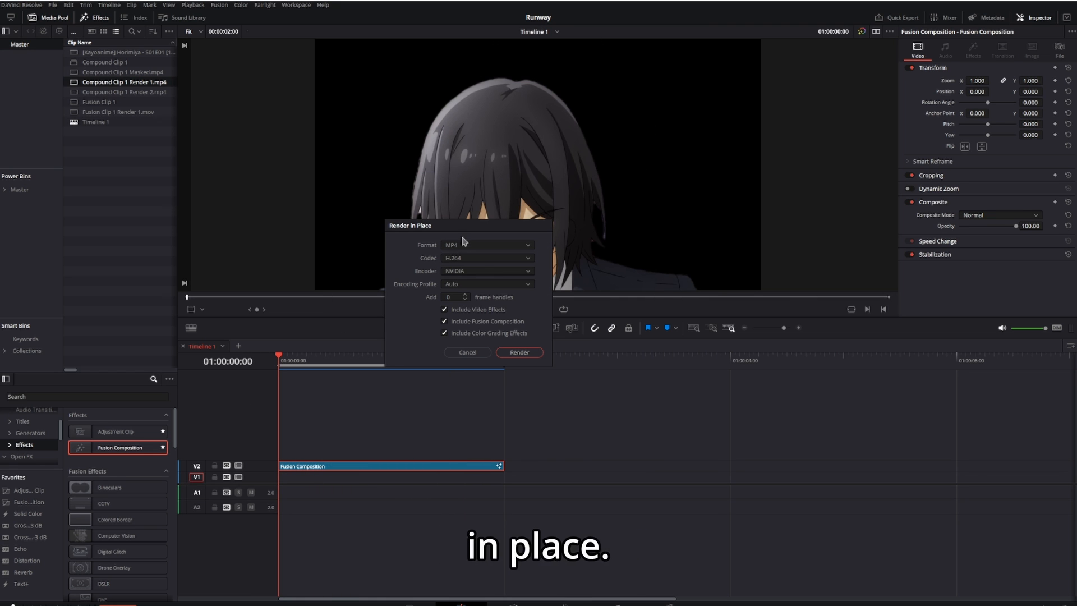
Render the composition in place as a GoPro CineForm QuickTime file with transparency.
click(487, 257)
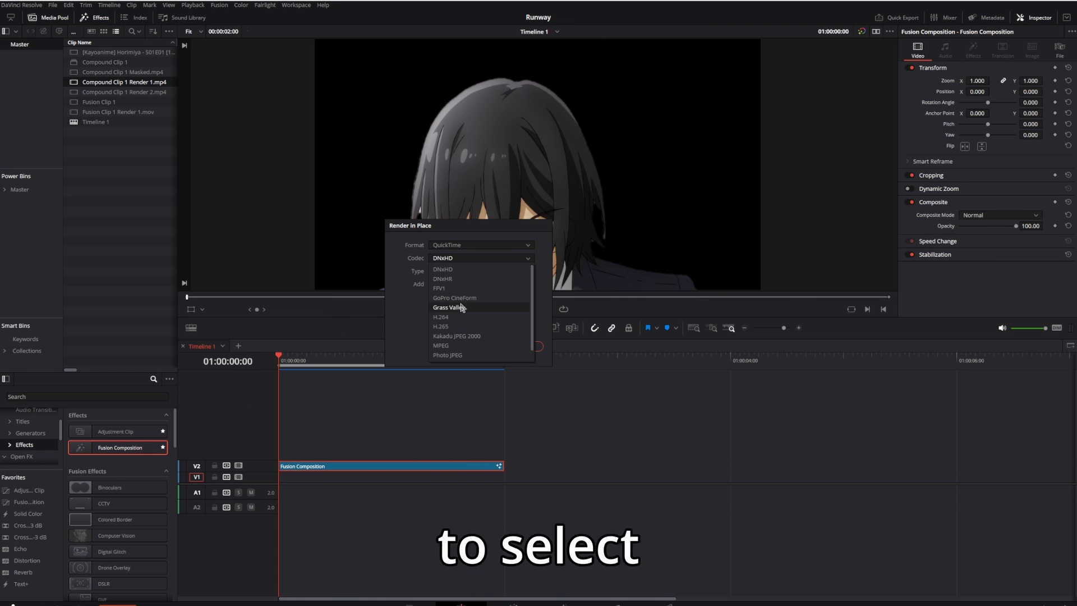
click(453, 298)
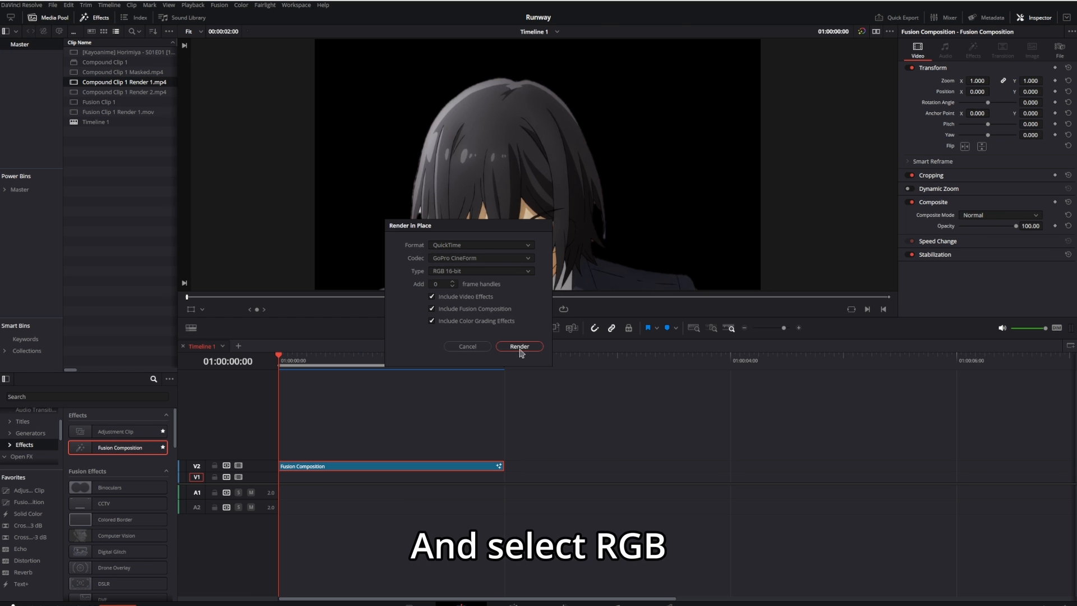
click(519, 346)
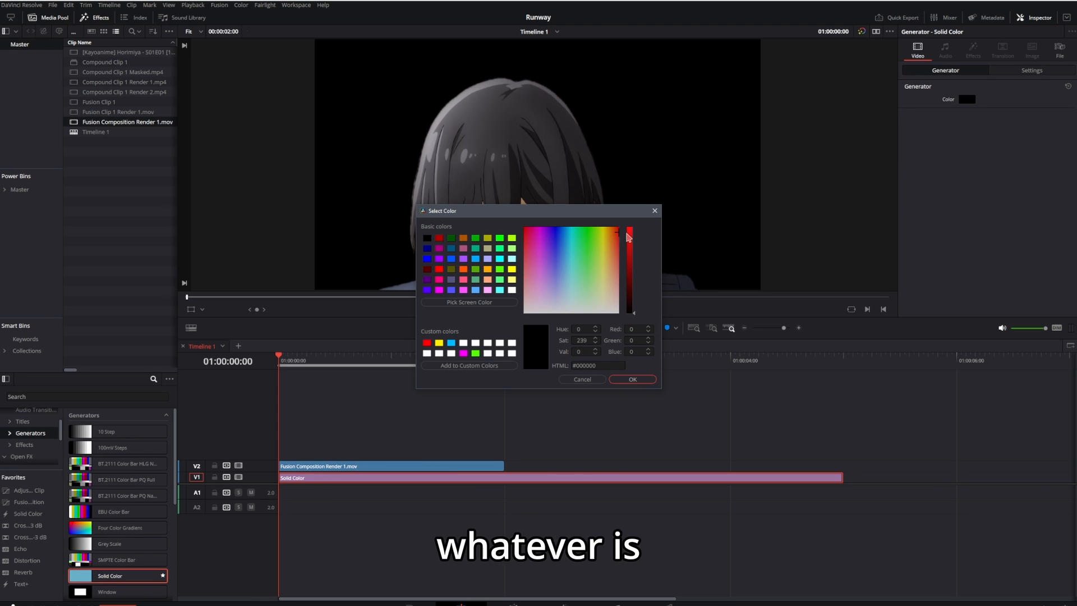
Test the render over a red Solid Color, then open the rendered clip in Fusion.
click(630, 379)
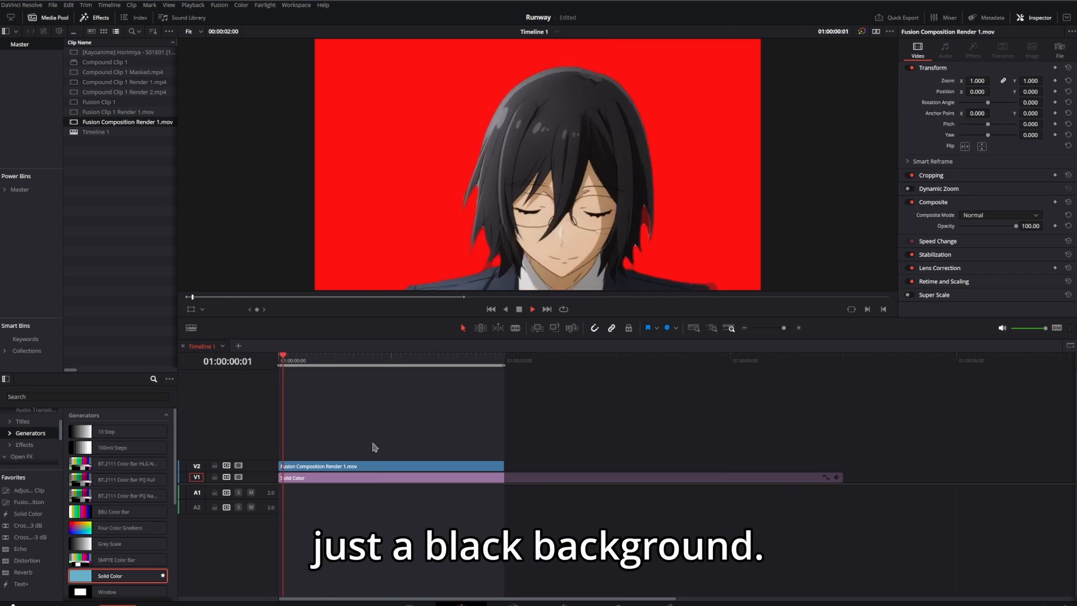
right_click(390, 466)
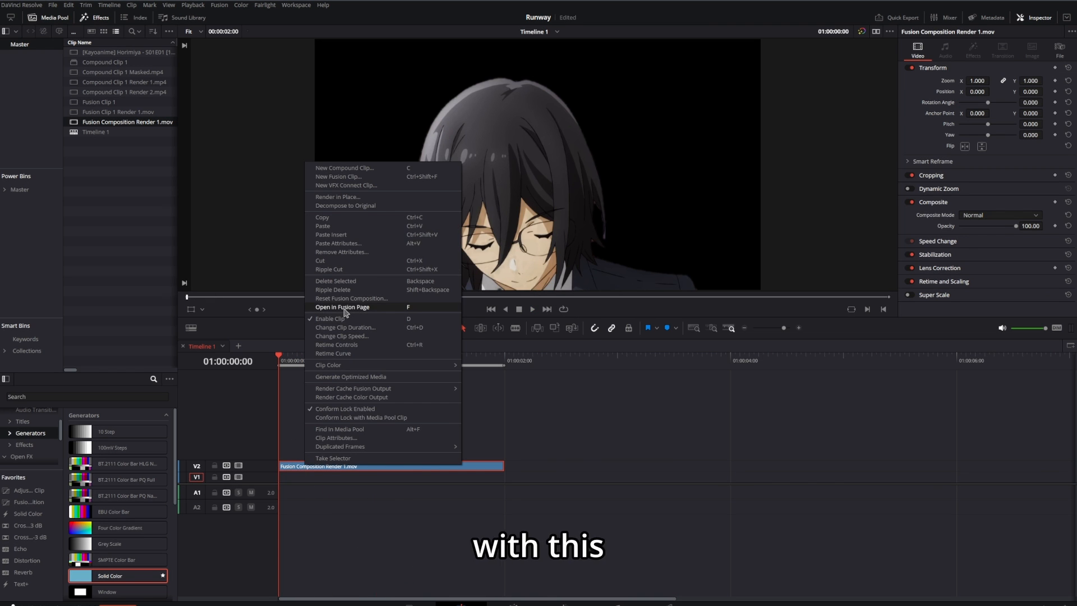
click(343, 306)
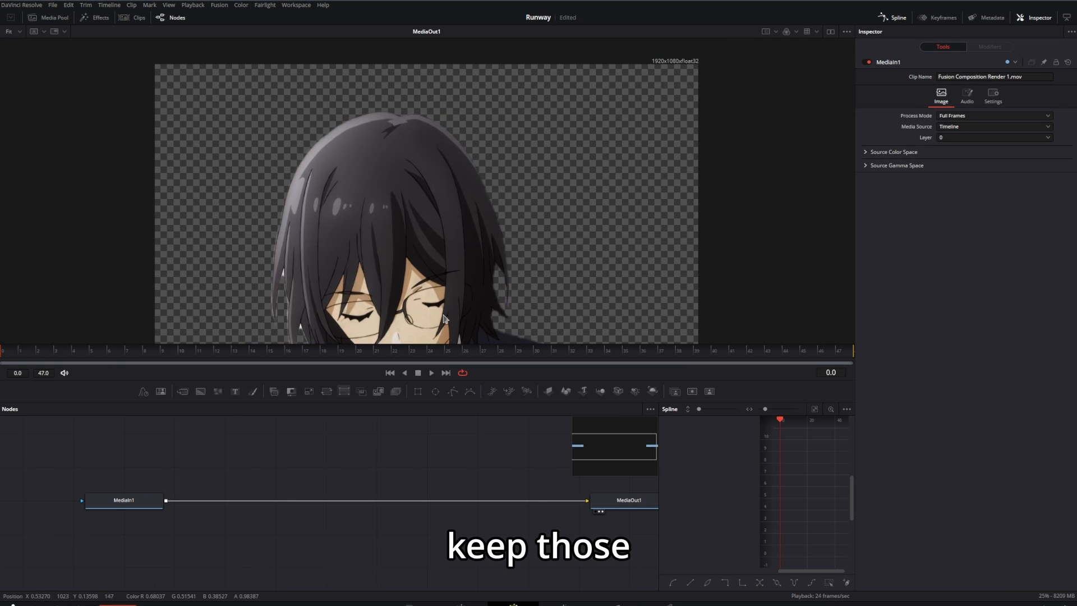